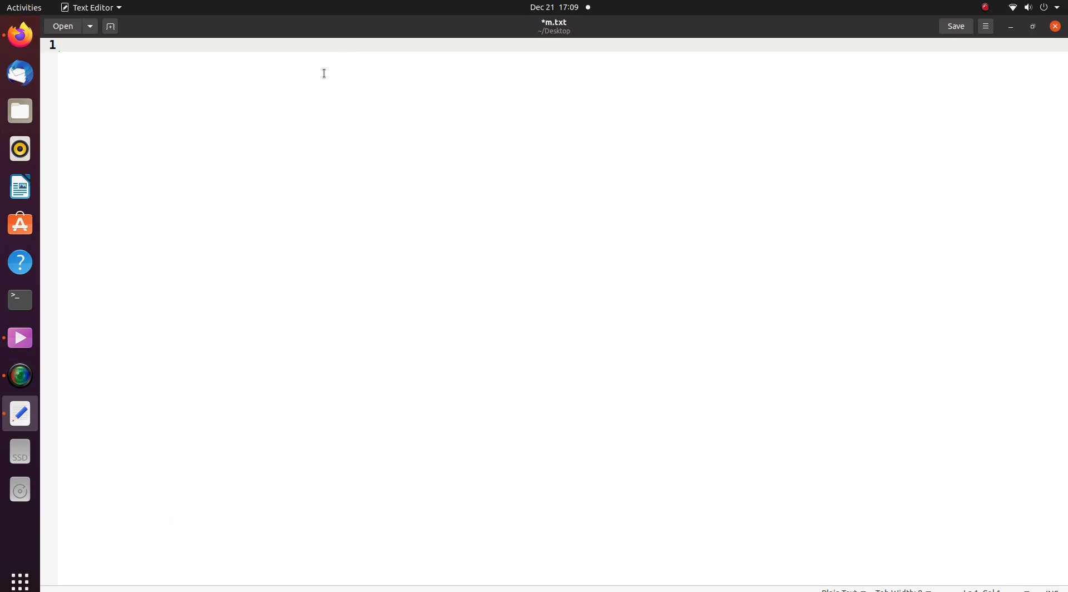
# - Note that today I'm going to build TWRP 10 from source and create a device tree for TWRP
pyautogui.write('today')
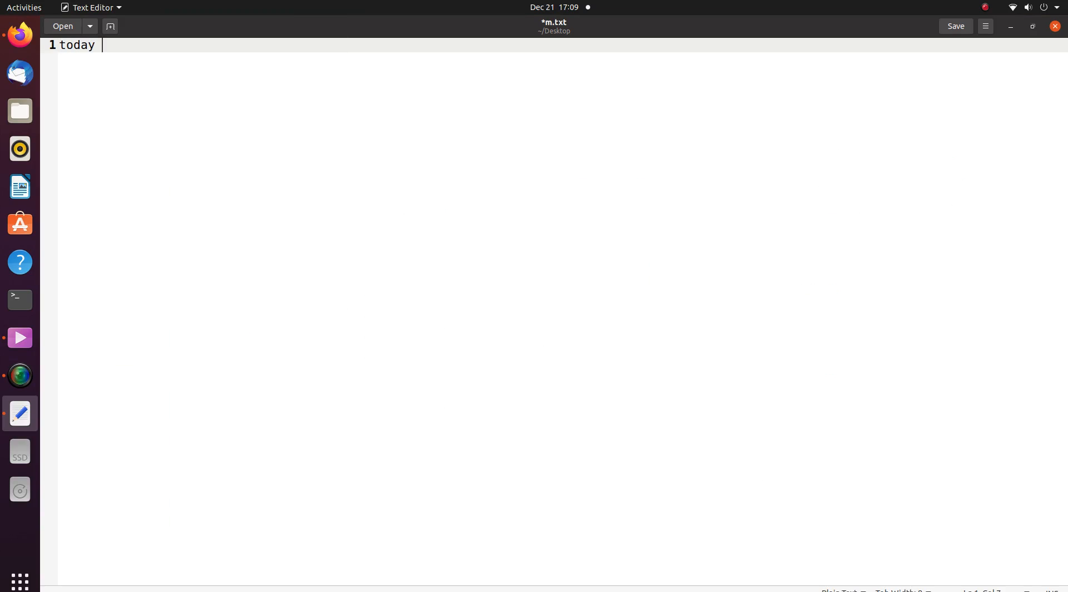
pyautogui.write('am gonna')
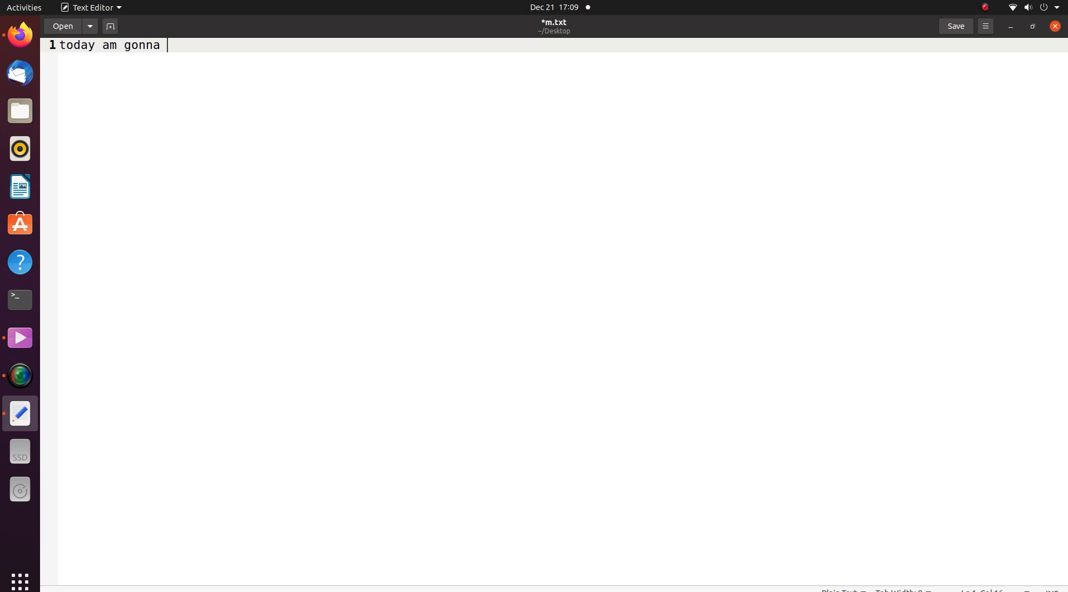
pyautogui.write('bu')
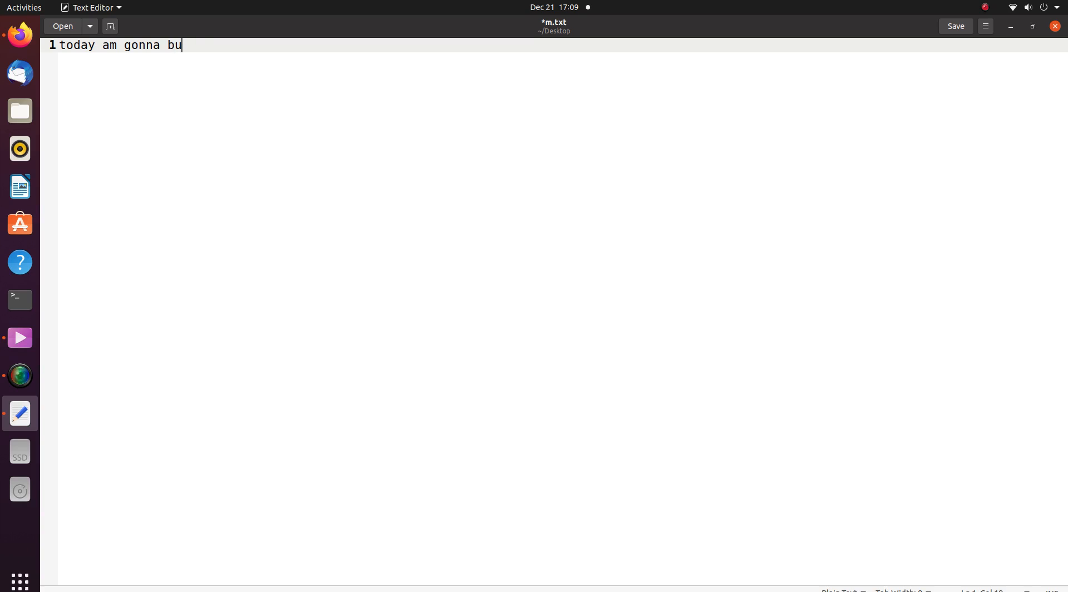
pyautogui.write('ild twr')
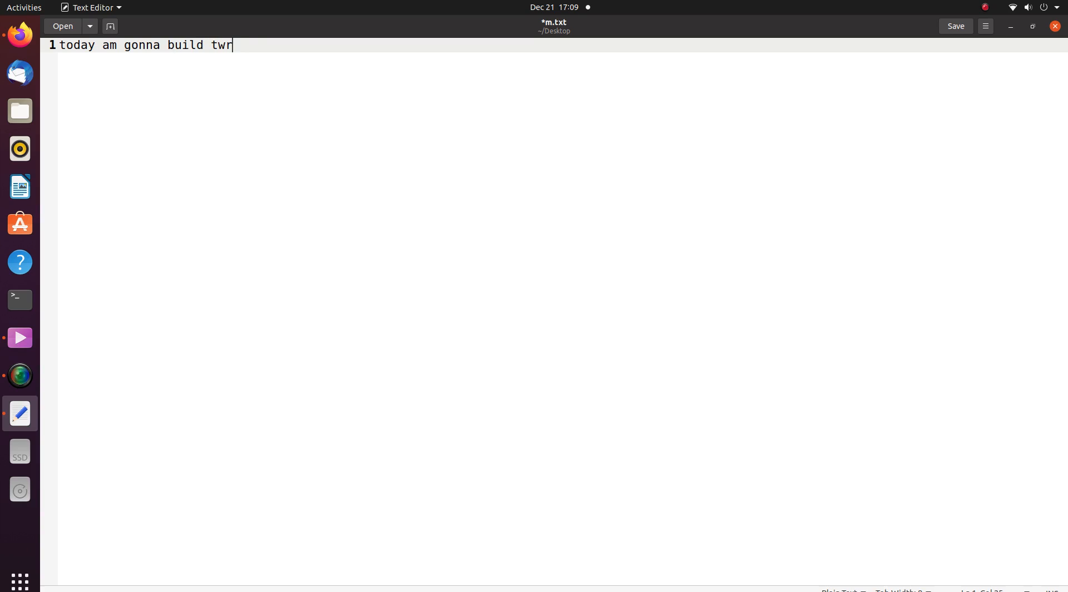
pyautogui.write('p 10 from')
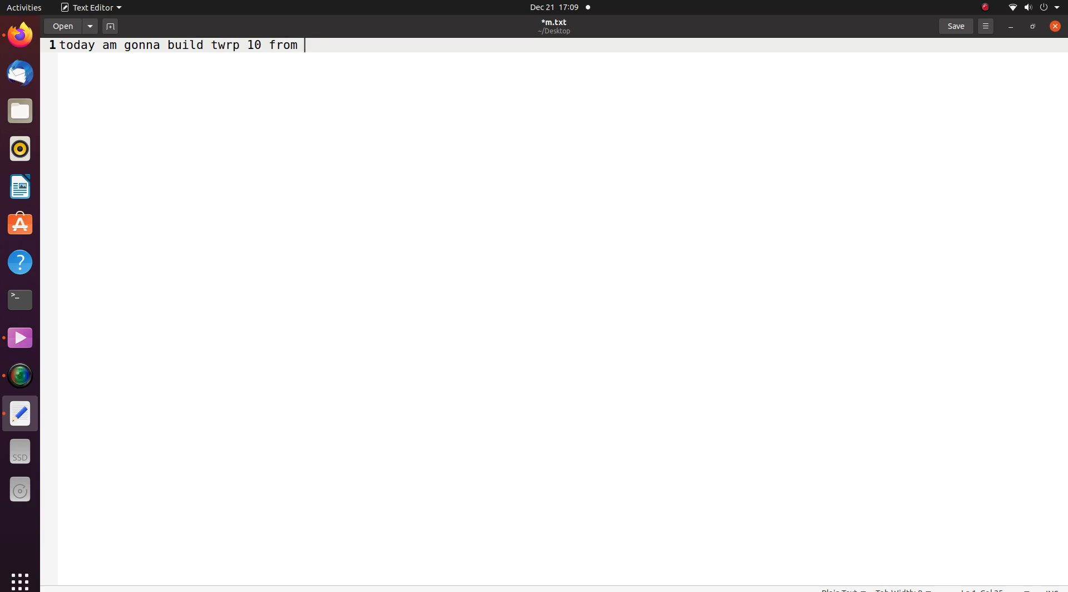
pyautogui.write('source')
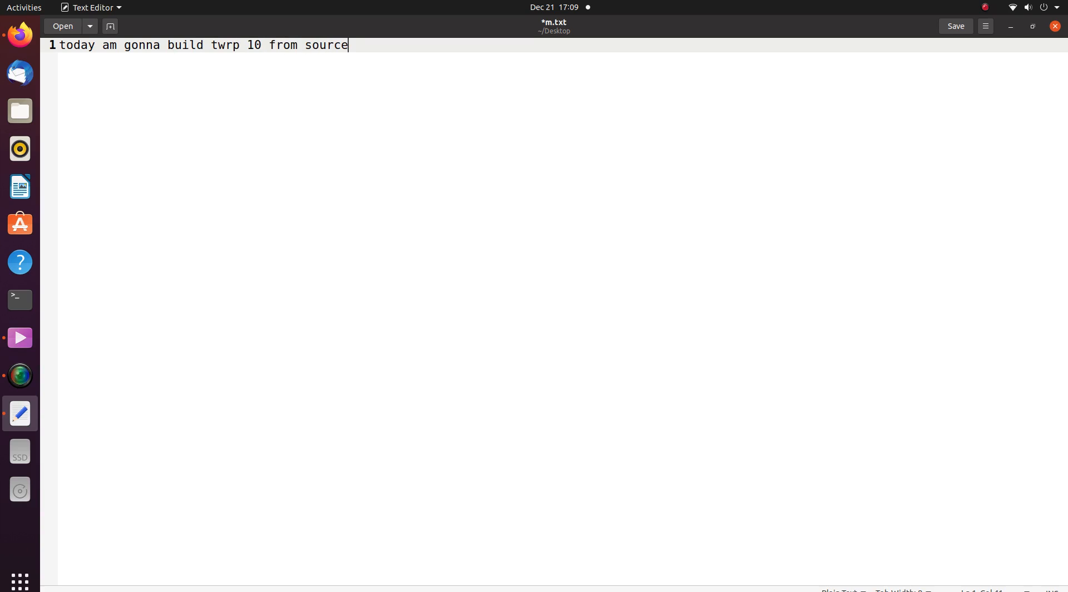
pyautogui.write('and')
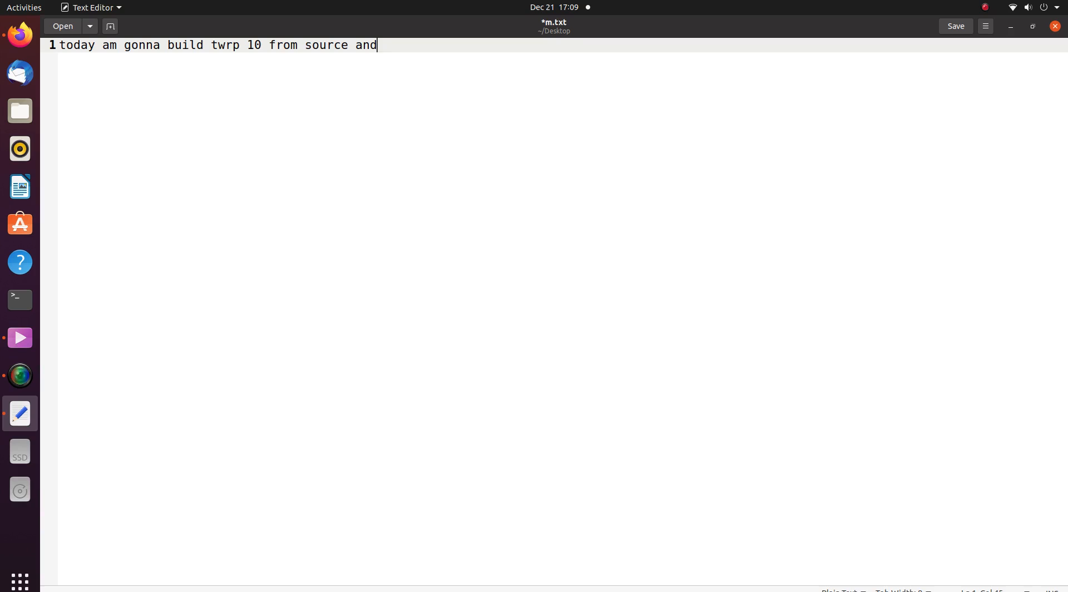
pyautogui.write('create d')
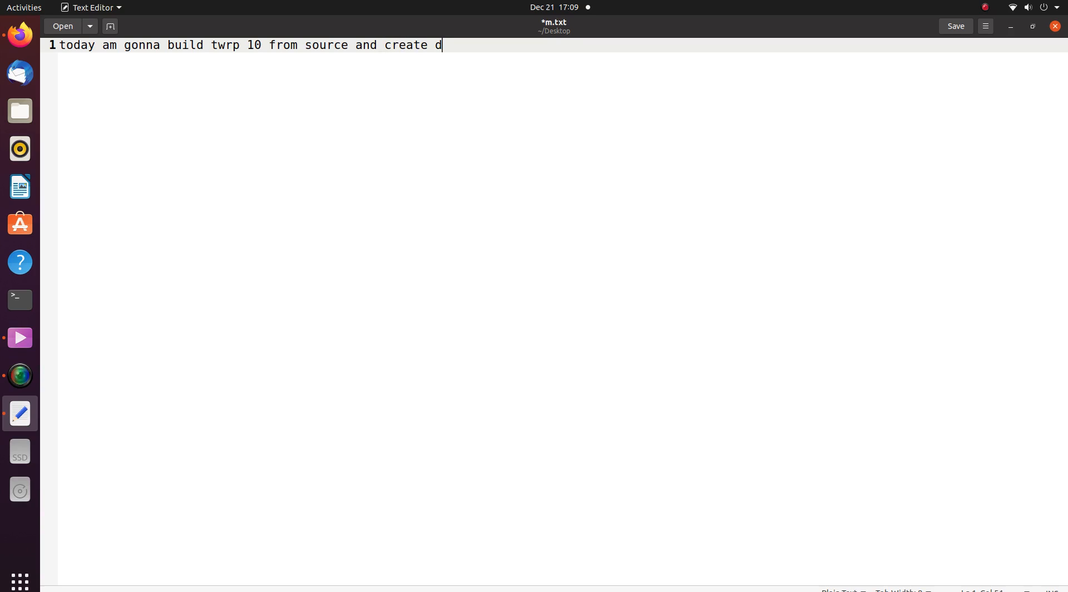
pyautogui.write('evice tree')
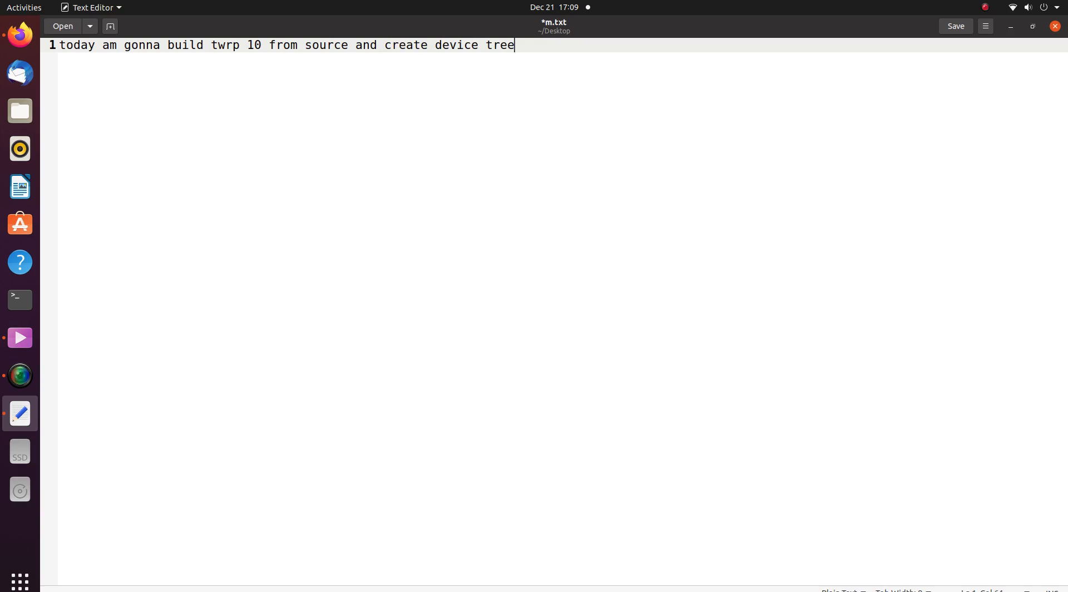
pyautogui.write('for twrp 10')
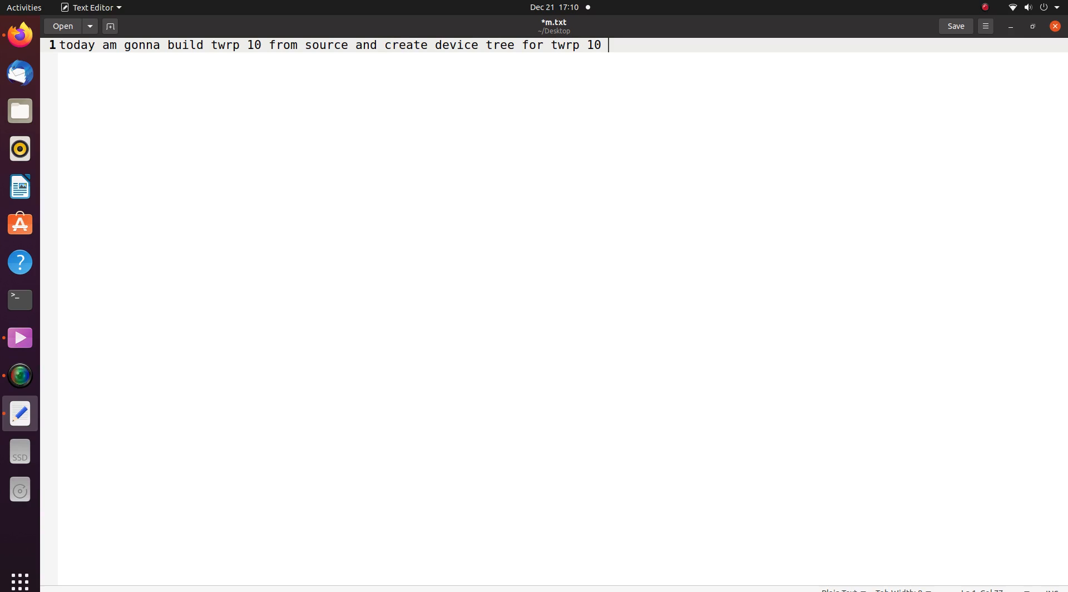
# - Add the follow-up line 'first lets sync source' to m.txt
pyautogui.write('follow my gi')
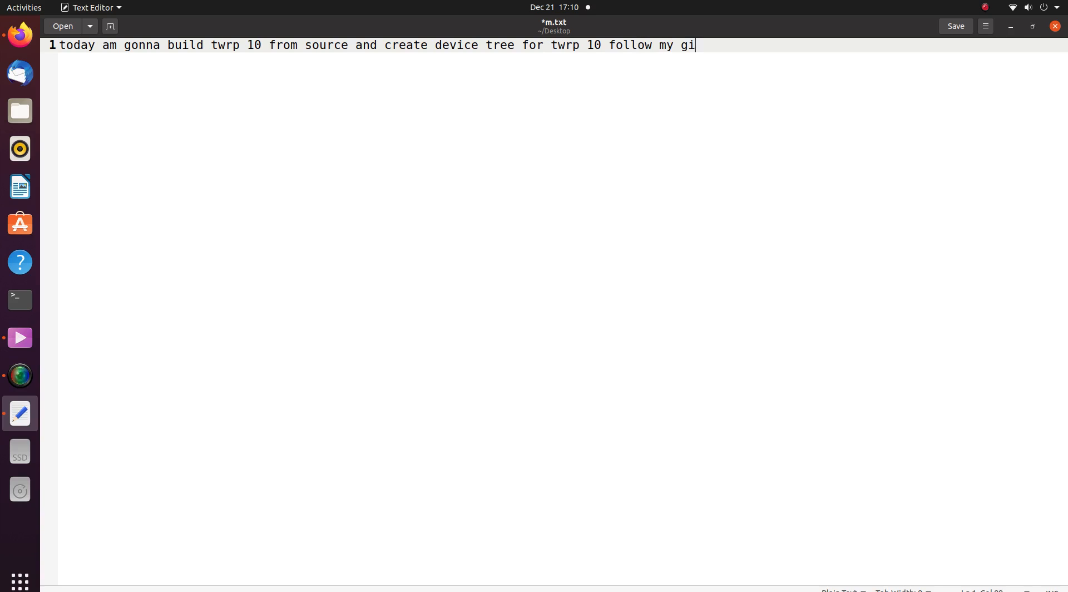
pyautogui.write('ud')
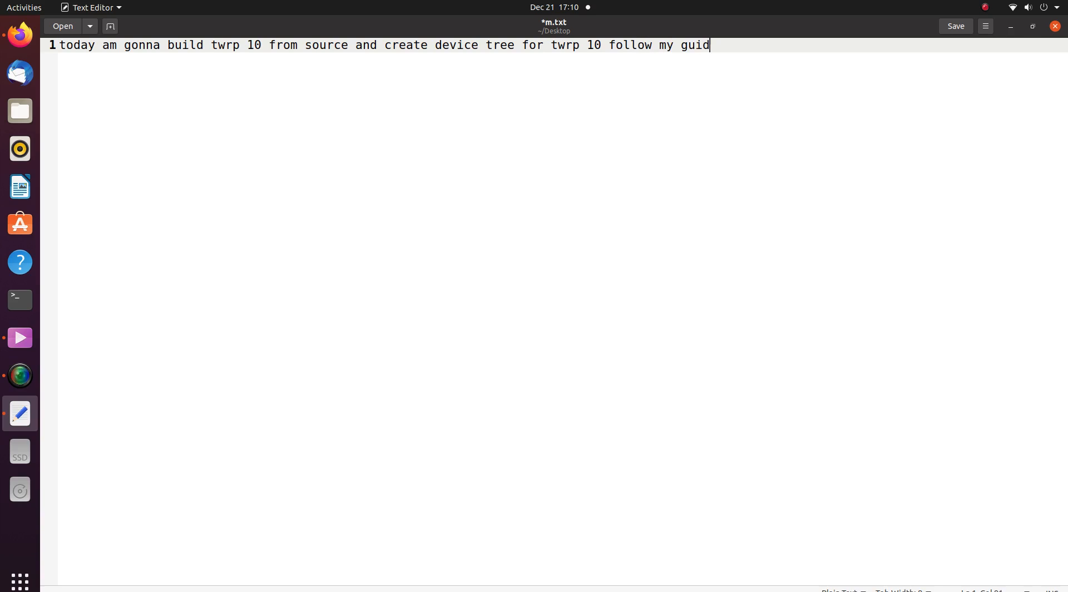
pyautogui.write('e')
pyautogui.write('first let')
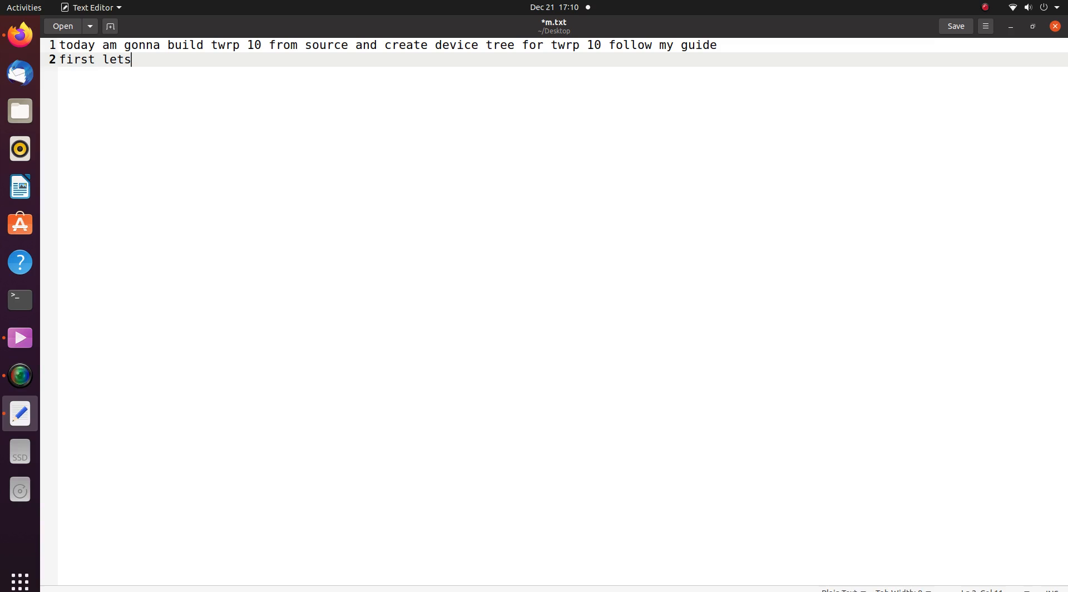
pyautogui.write('sy')
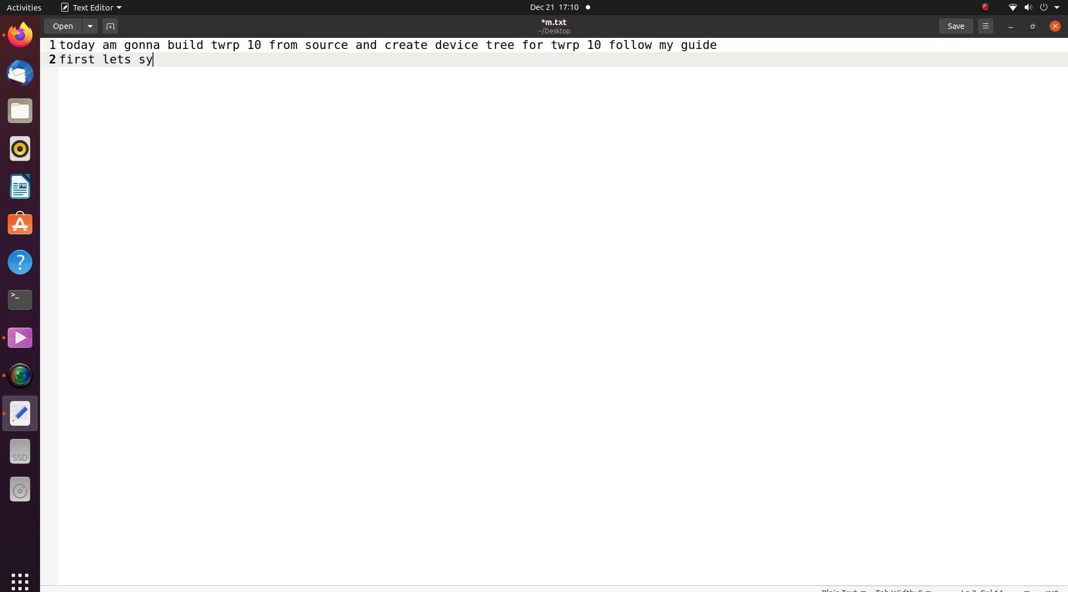
pyautogui.write('nc source')
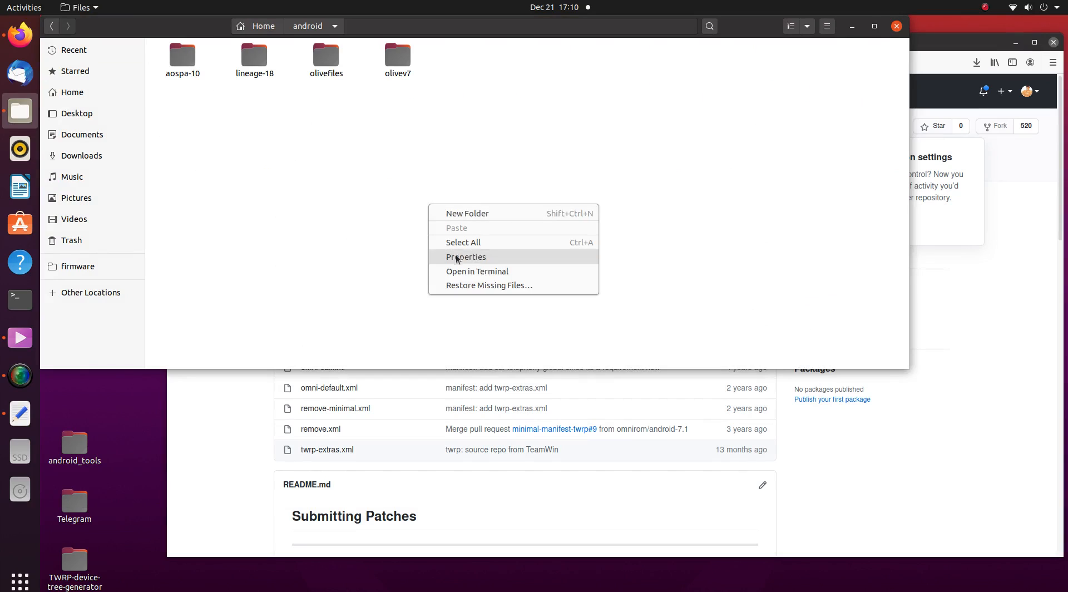
# - From a shell in the android folder, make a twrp10 directory and start changing into it
pyautogui.click(477, 271)
pyautogui.write('m')
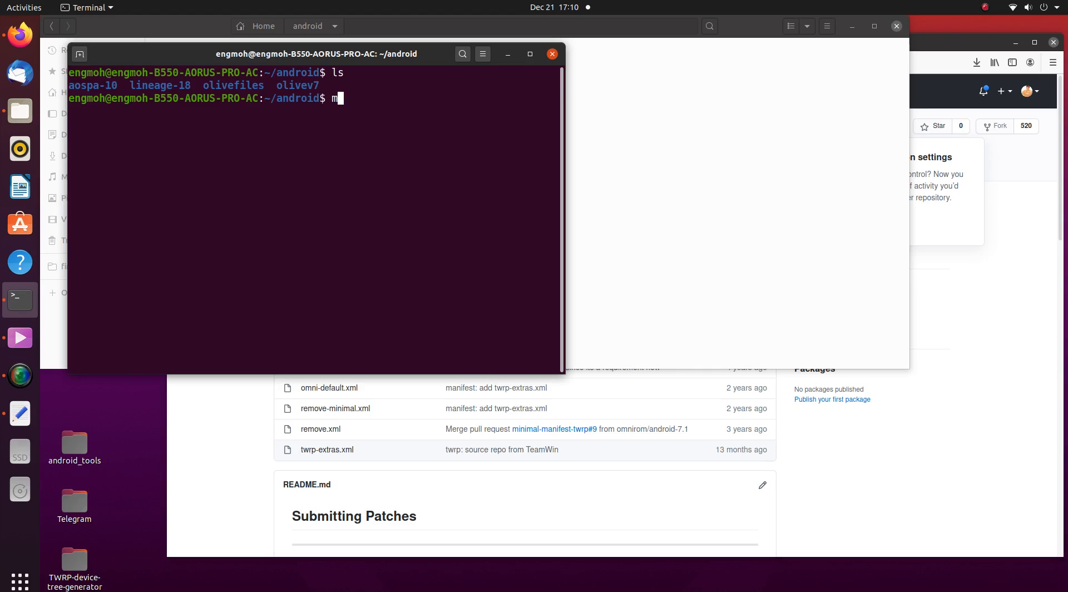
pyautogui.write('kdir -p')
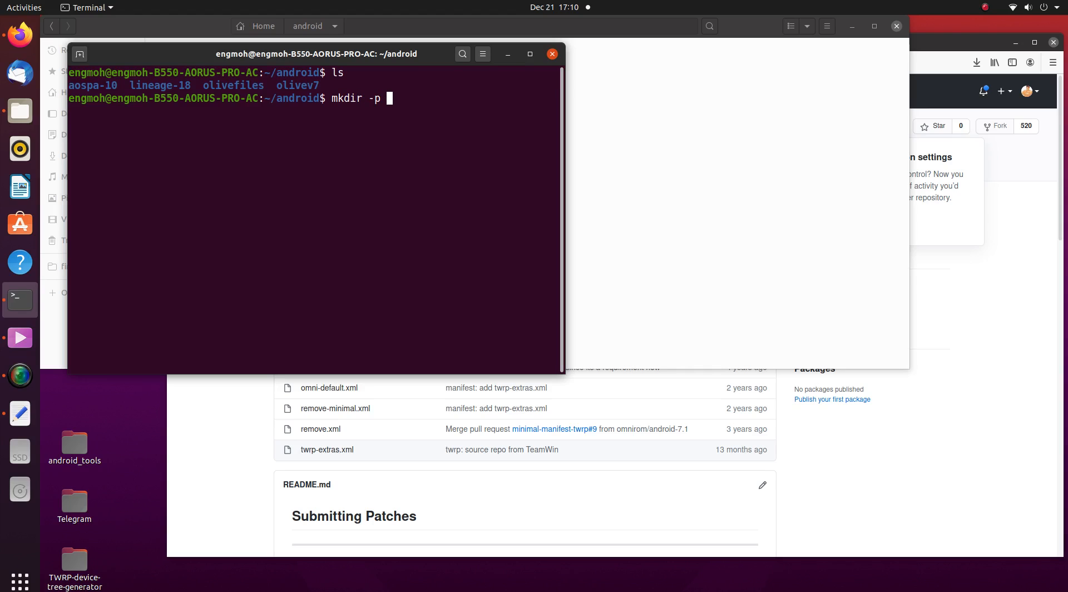
pyautogui.write('twrp10')
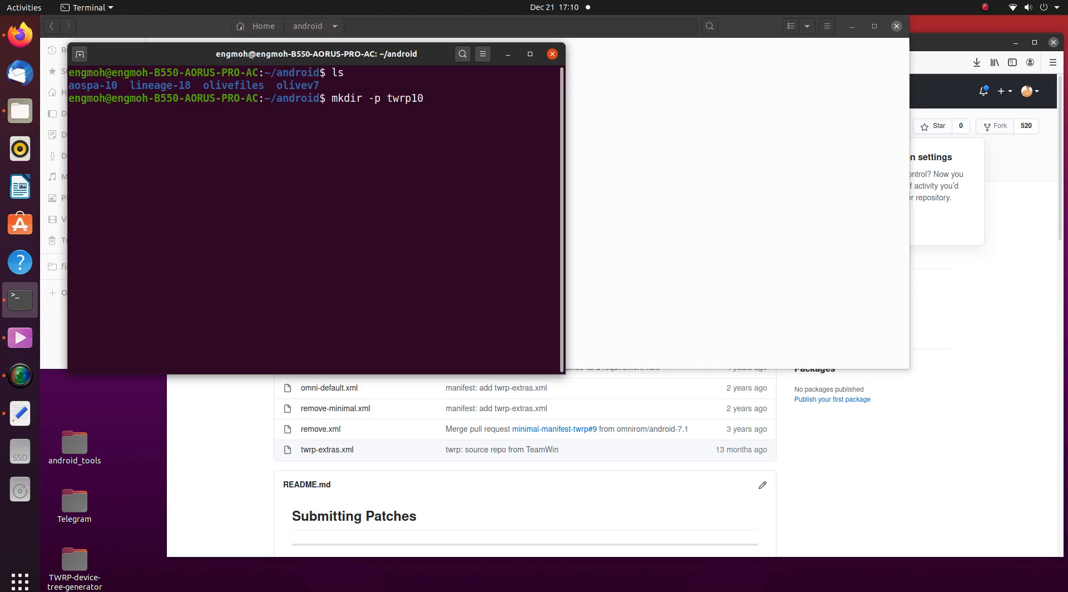
pyautogui.write('cd twrp')
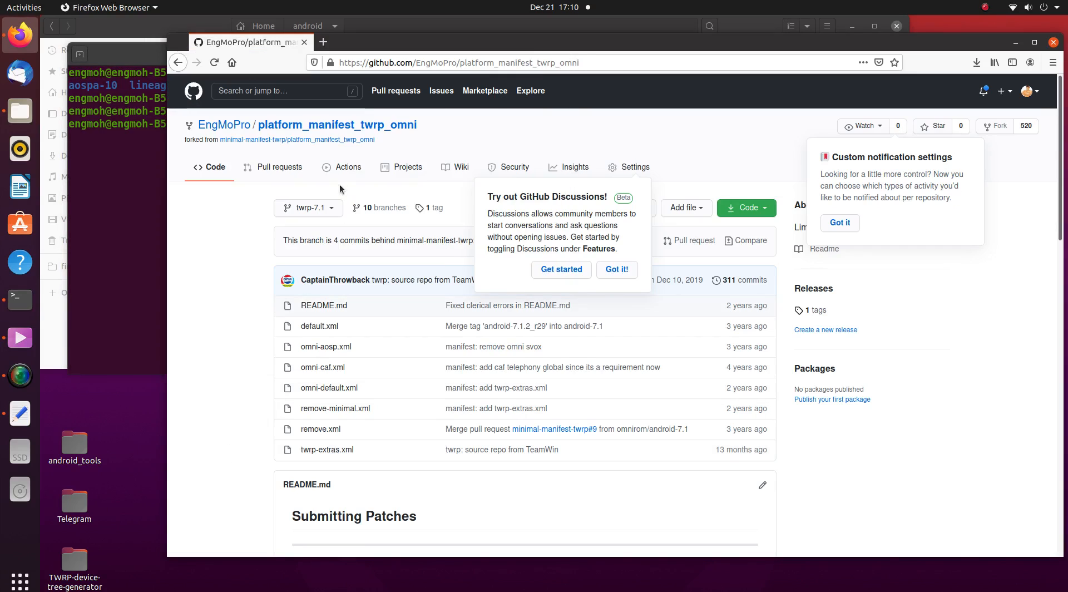
# - Switch the manifest repo to the twrp-10.0-WIP branch and locate its repo init --depth=1 command
pyautogui.click(307, 208)
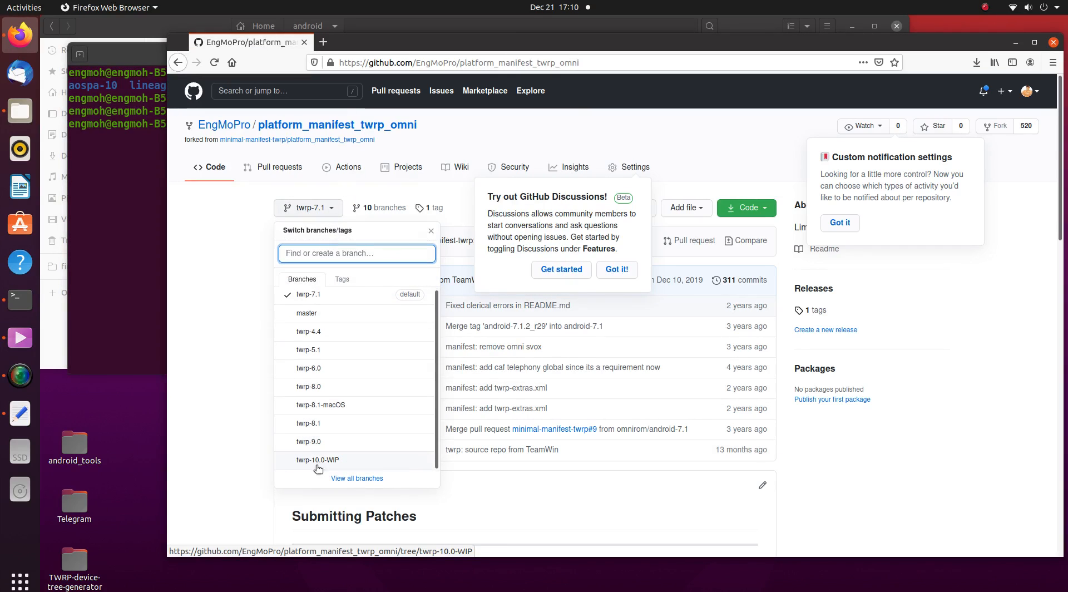
pyautogui.click(316, 459)
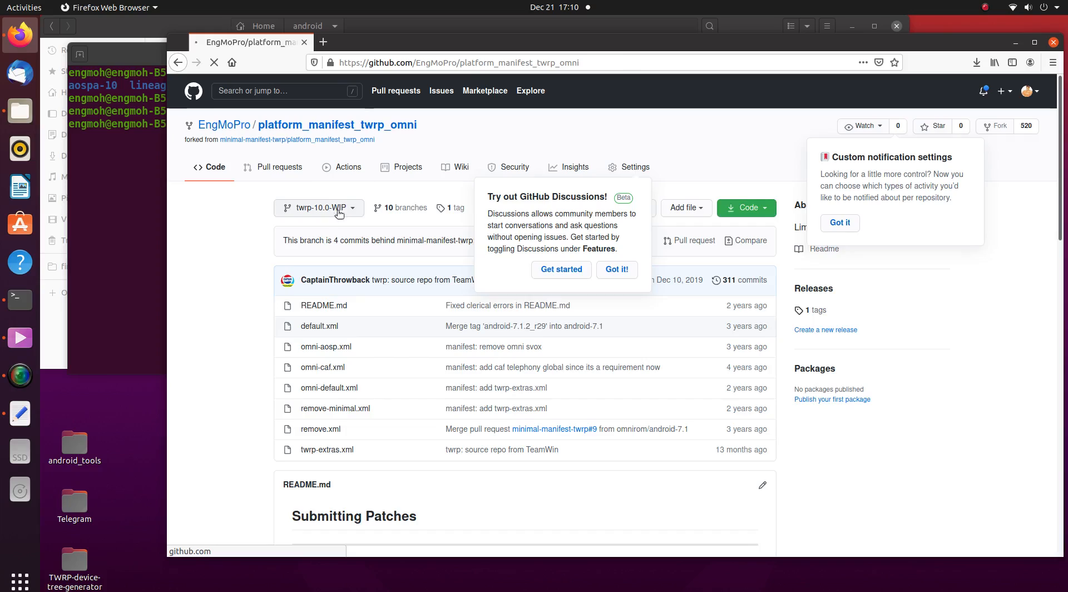
pyautogui.click(319, 208)
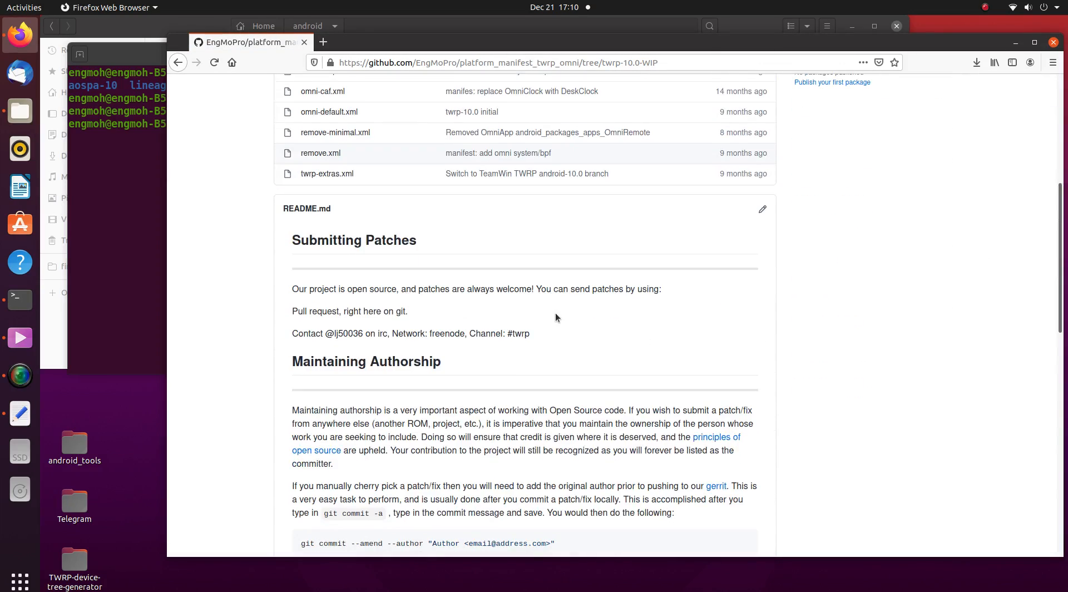
pyautogui.scroll(-3)
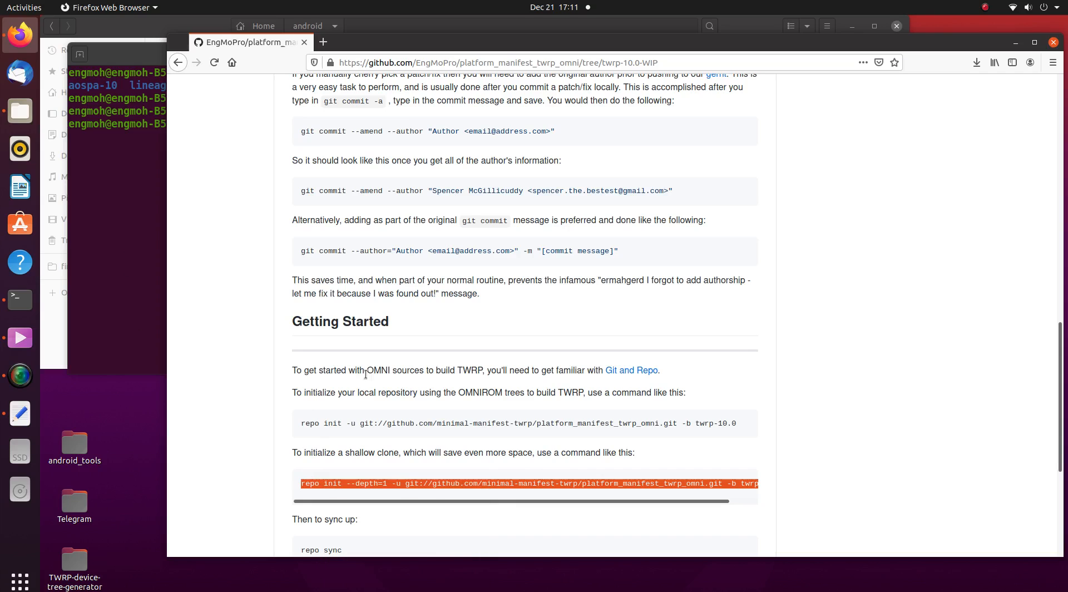
pyautogui.scroll(-3)
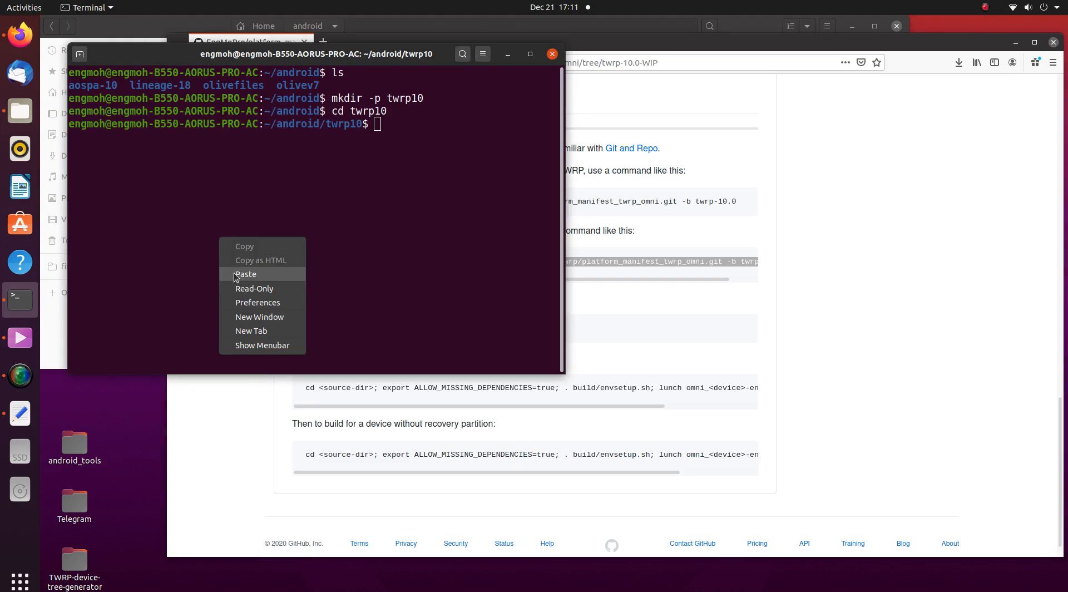
# - Paste and run the shallow repo init for the twrp-10.0 manifest inside twrp10
pyautogui.click(245, 274)
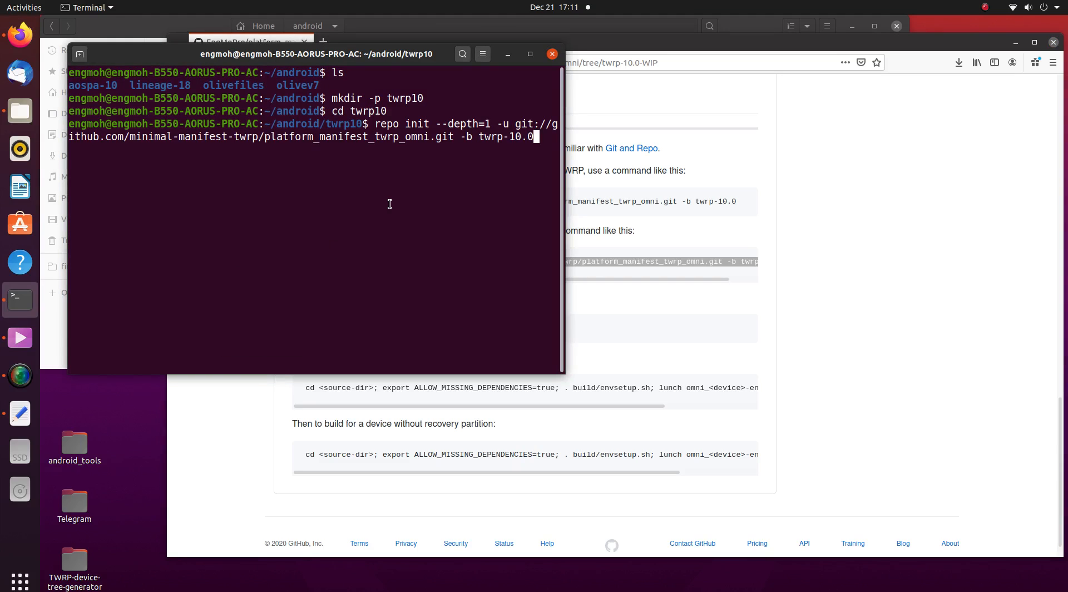
pyautogui.press('Return')
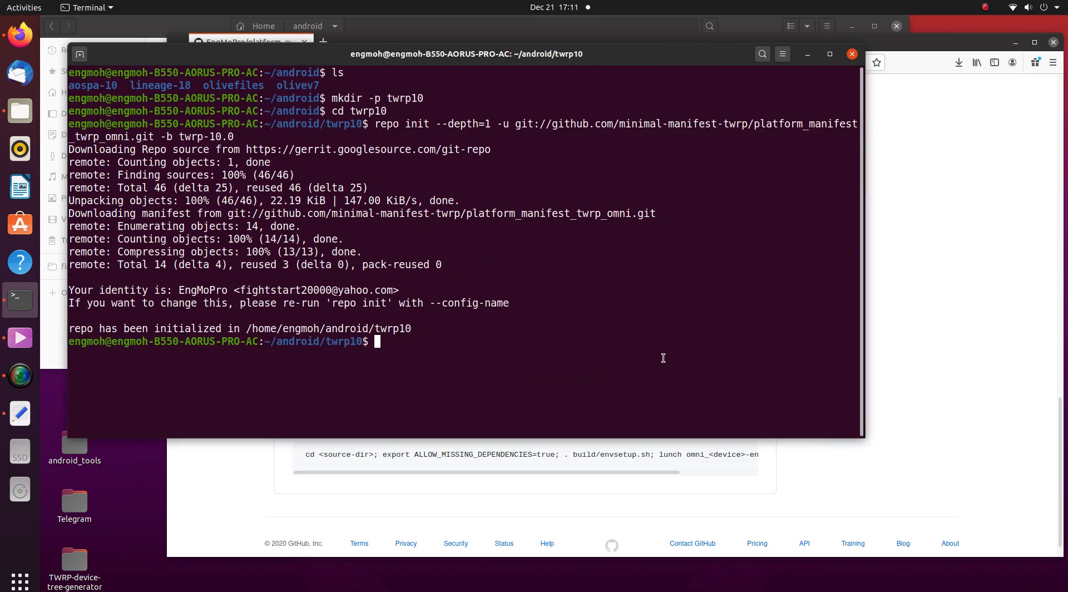
# - Begin the command 'repo sync --force-sync', fixing a stray dash
pyautogui.write('r')
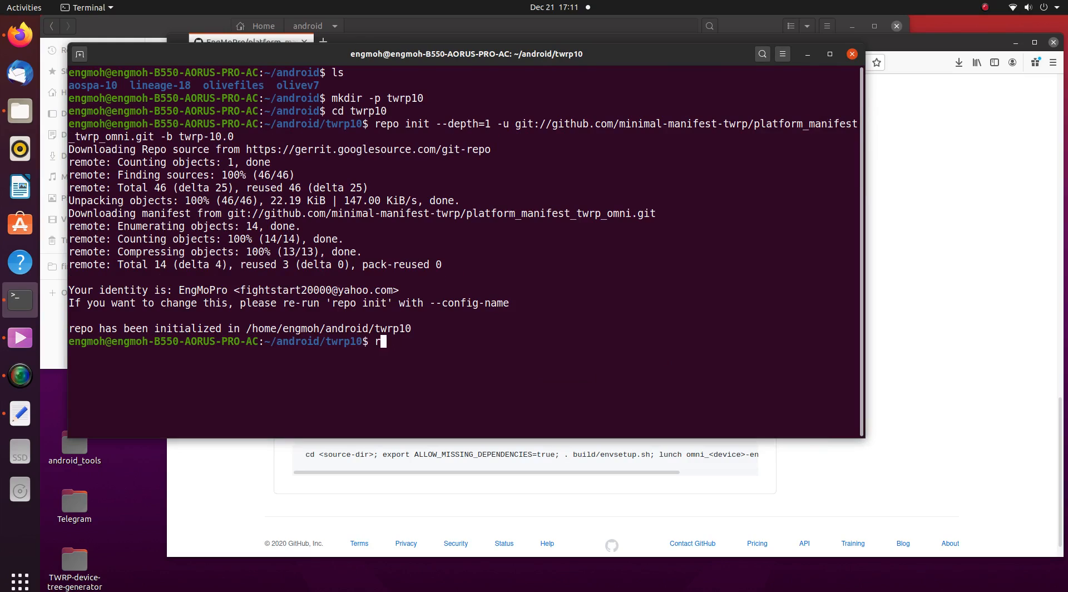
pyautogui.write('epo sync -')
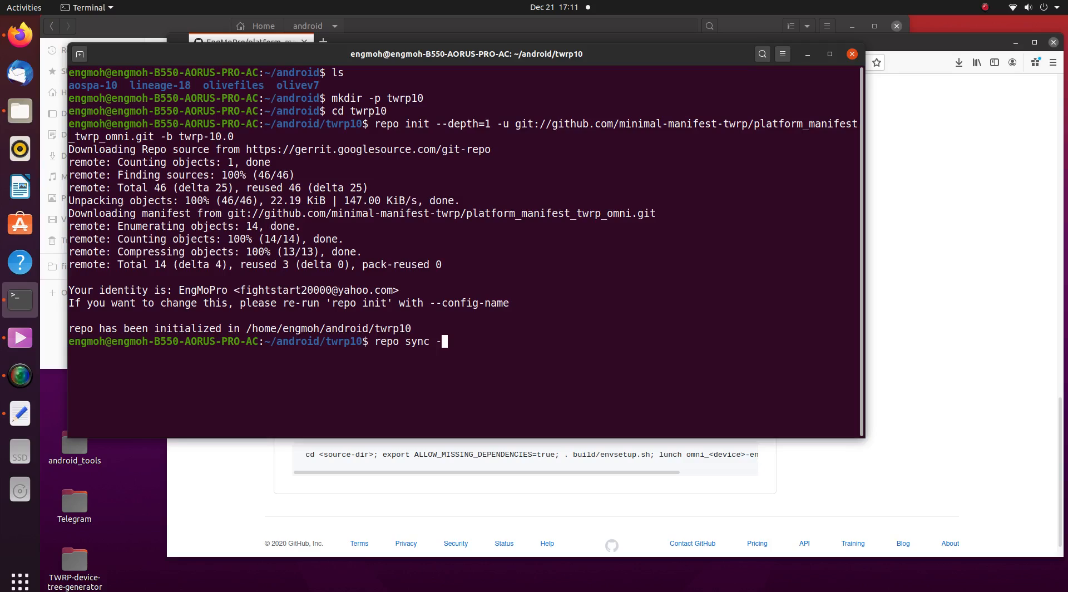
pyautogui.press('BackSpace')
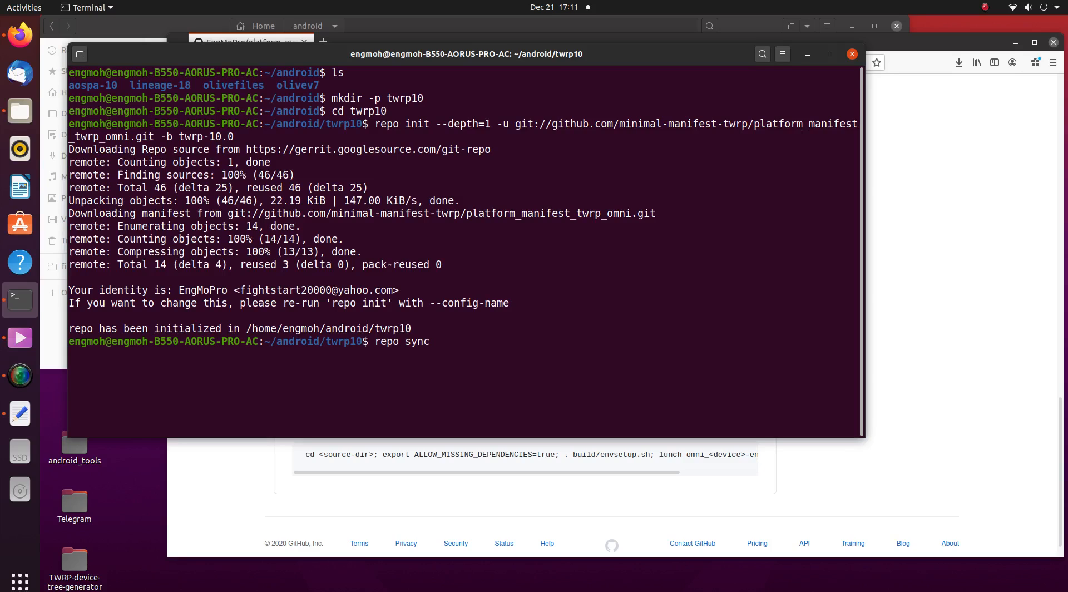
pyautogui.write('--force')
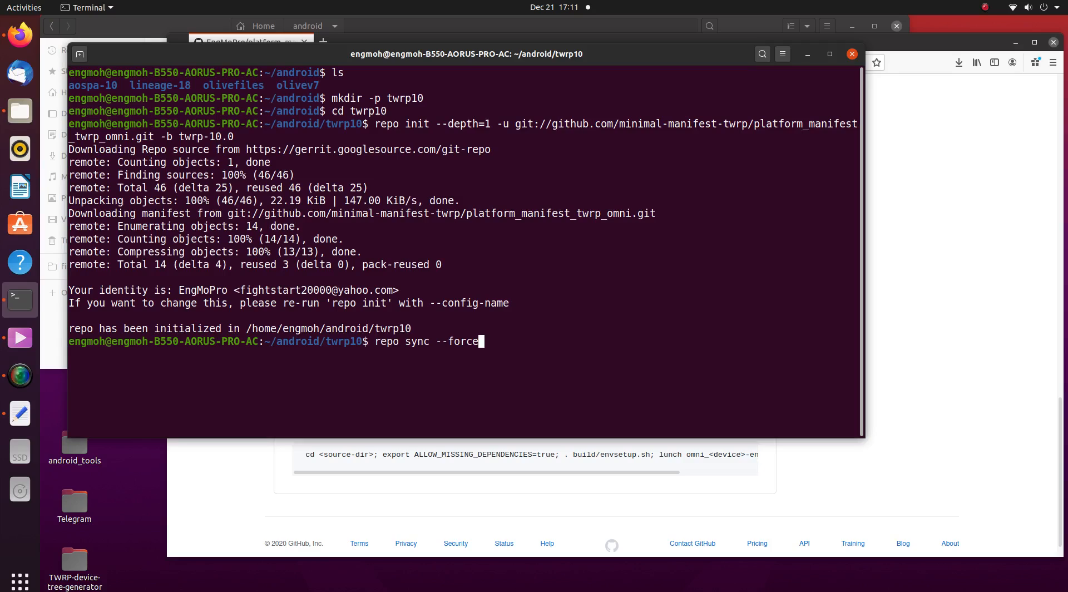
pyautogui.write('-sync --')
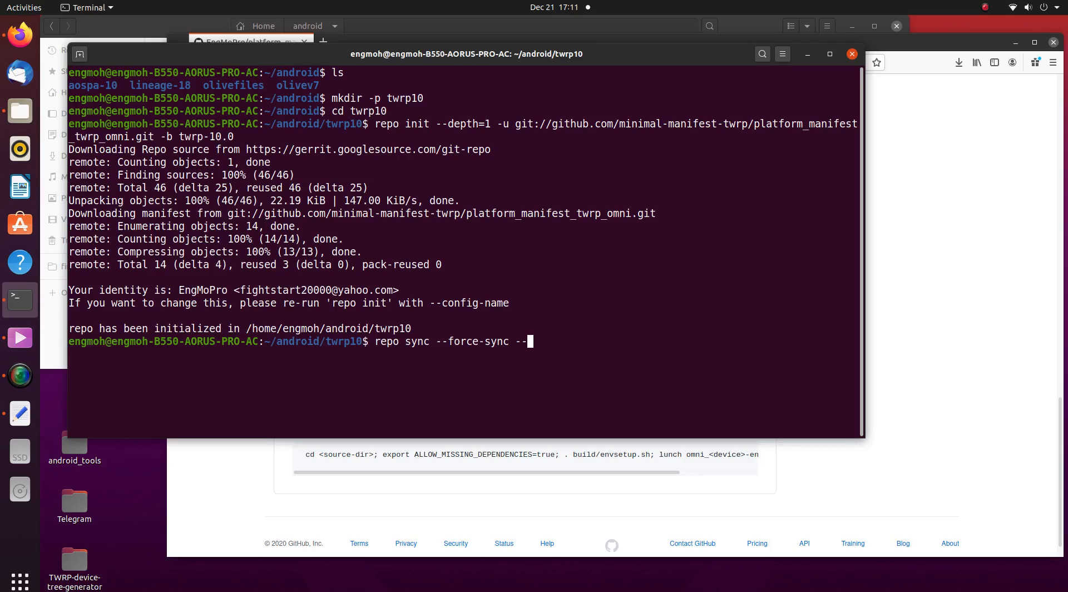
# - Append '-c --no-clone-bundle --no-tags' to the repo sync command, correcting a mistyped option
pyautogui.write('nocl')
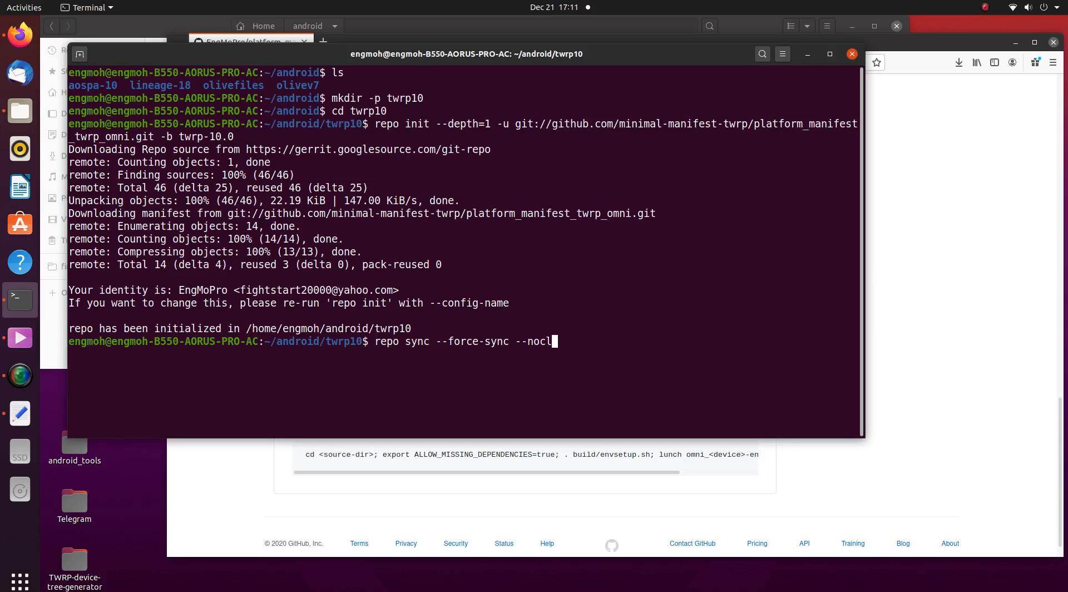
pyautogui.press('BackSpace')
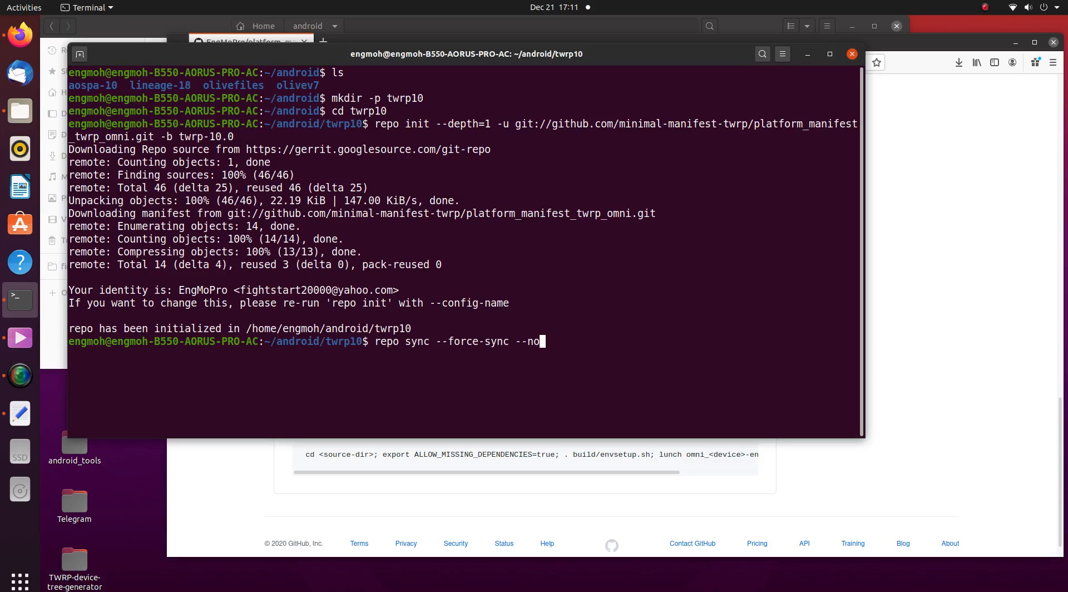
pyautogui.press('BackSpace')
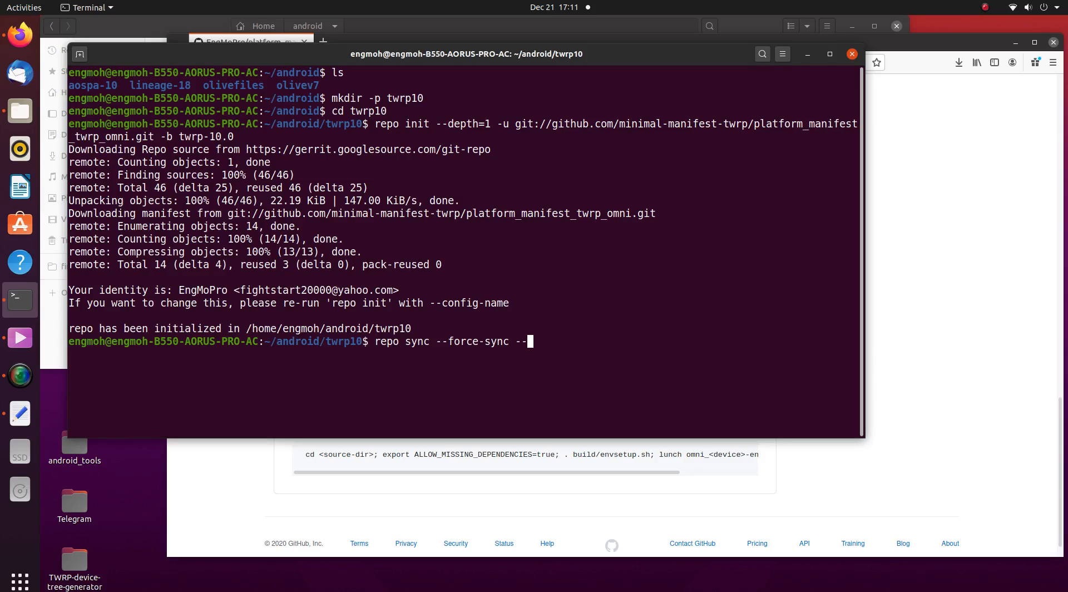
pyautogui.write('c')
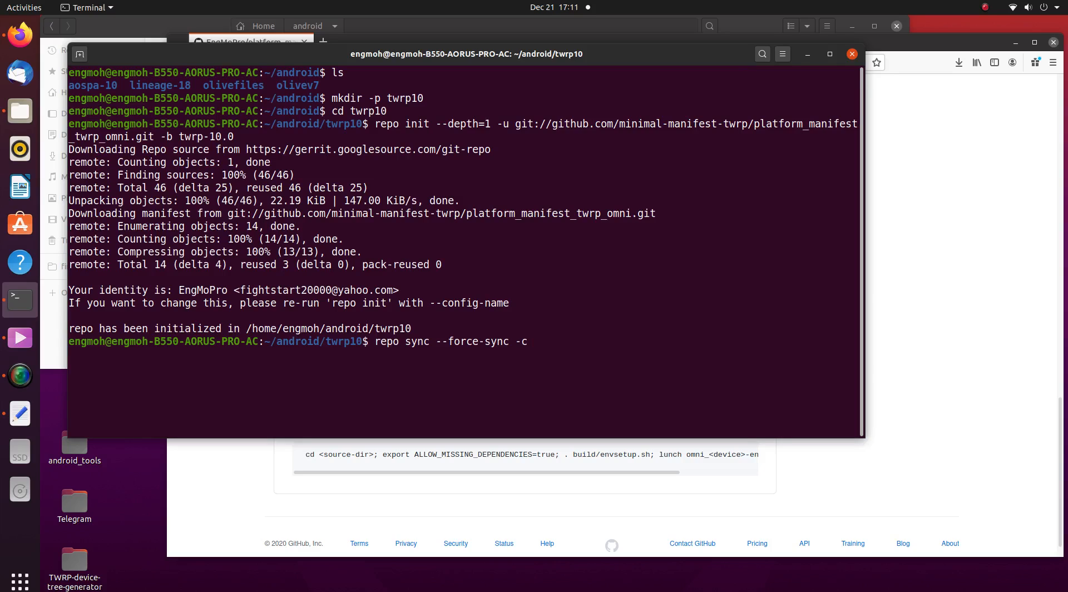
pyautogui.write('--no-')
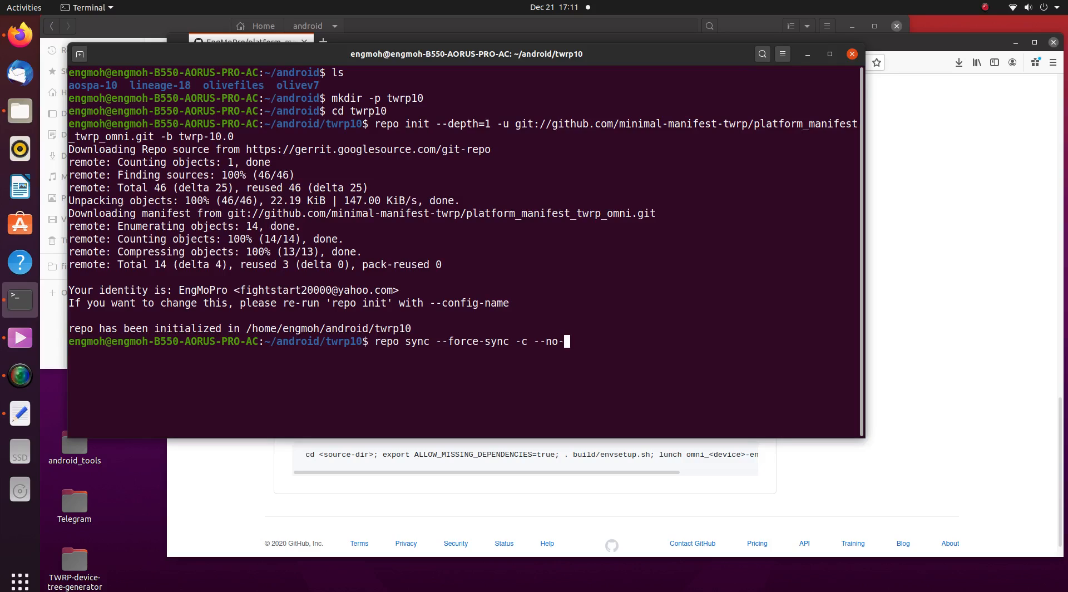
pyautogui.write('clone-b')
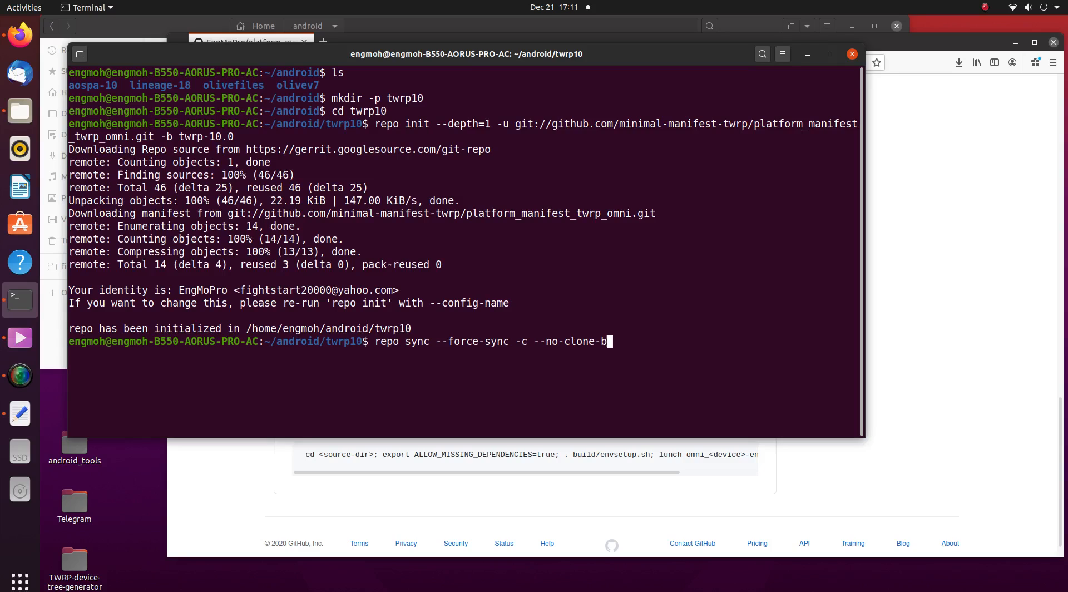
pyautogui.write('undle')
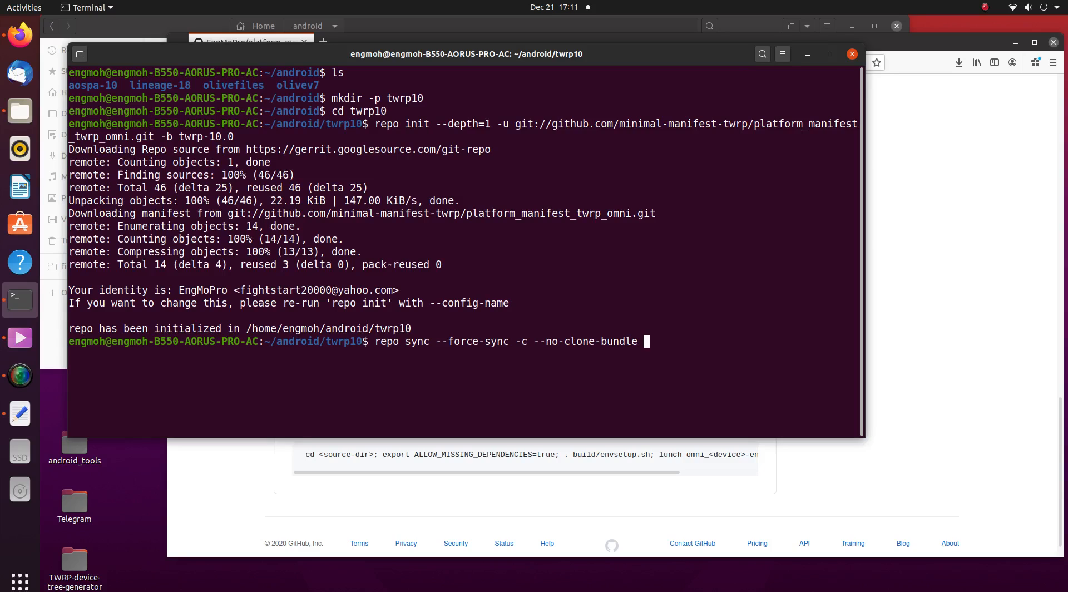
pyautogui.write('--no-tags -j')
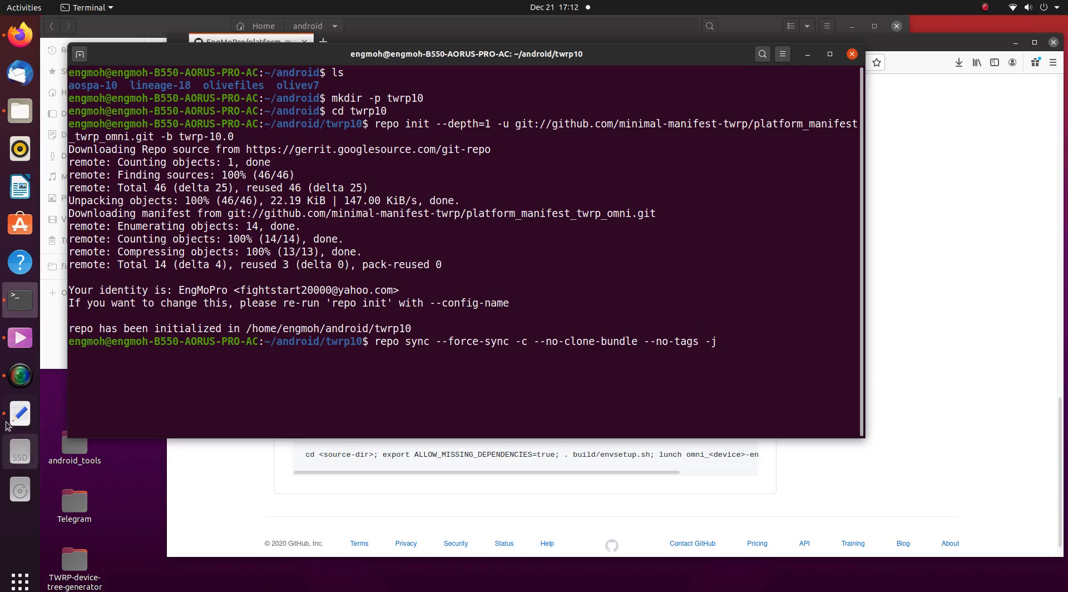
# - Note in m.txt: don't use a high j value, you may miss packages
pyautogui.click(18, 414)
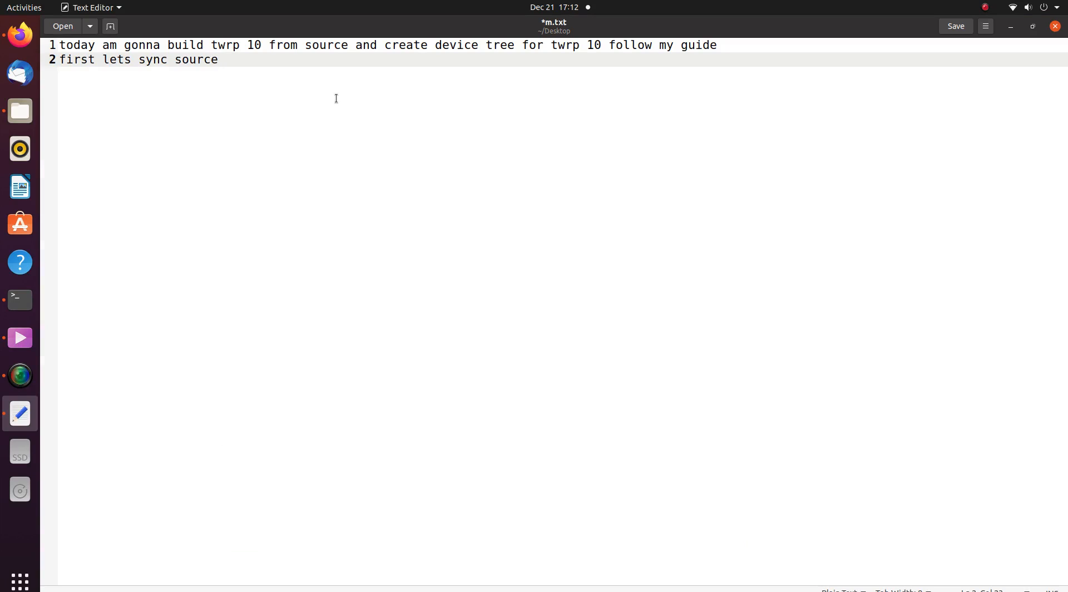
pyautogui.write('dont use')
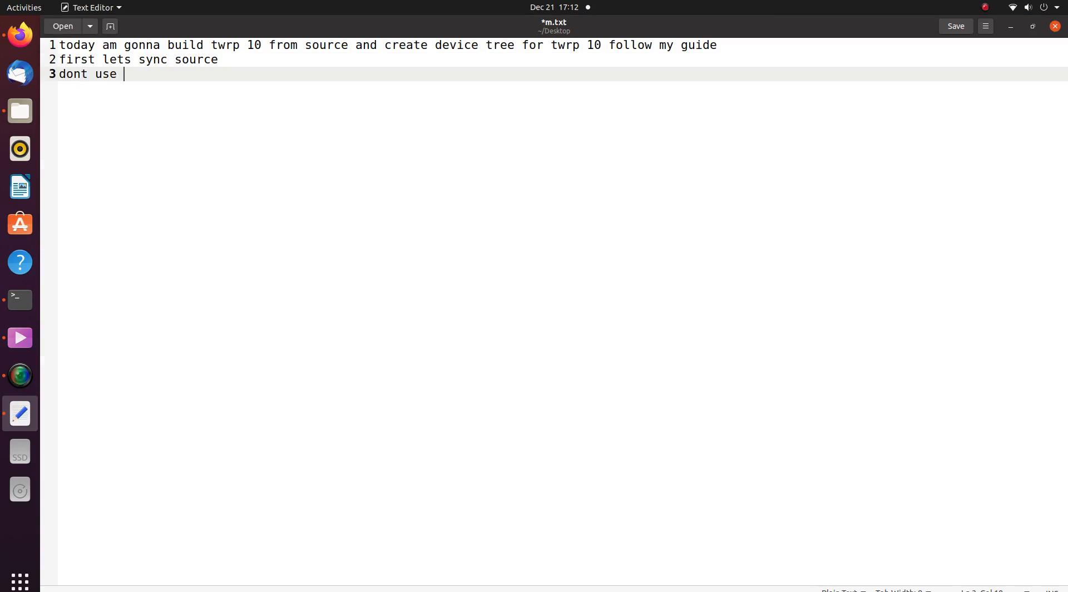
pyautogui.write('high')
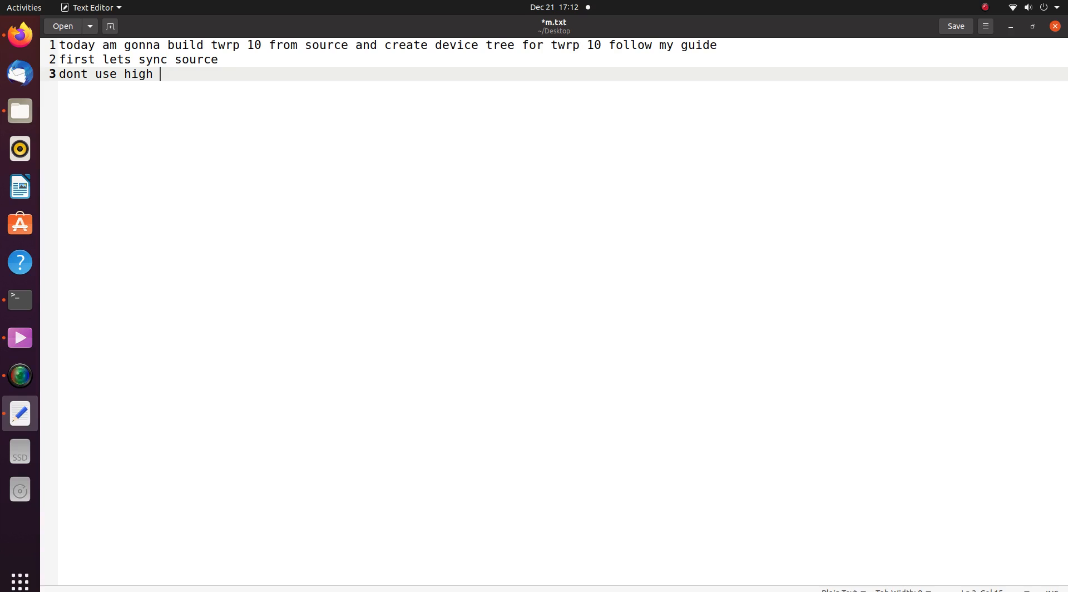
pyautogui.write('j')
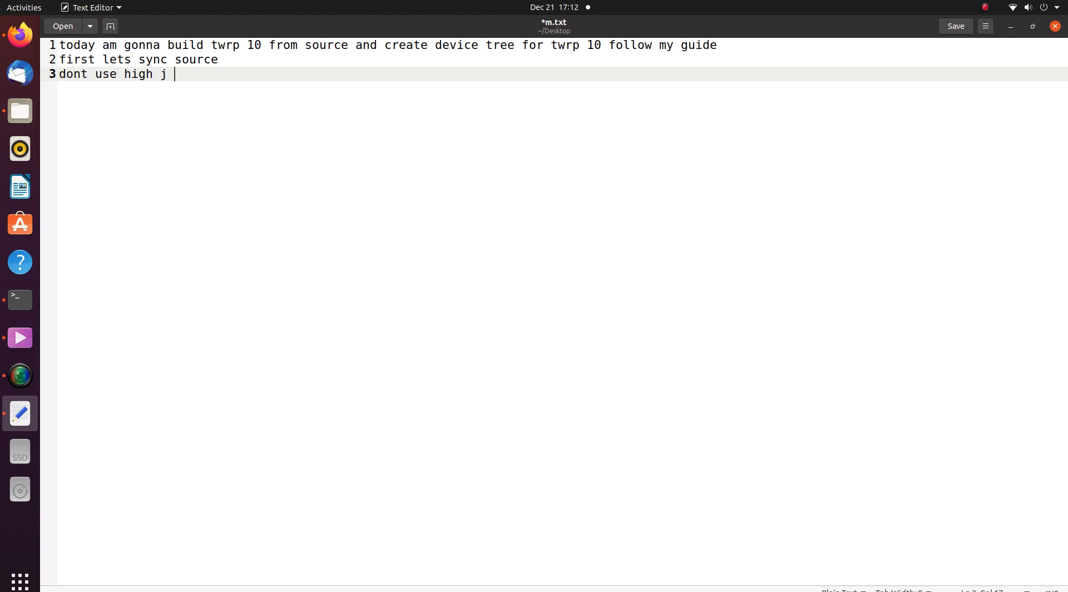
pyautogui.write('you may mi')
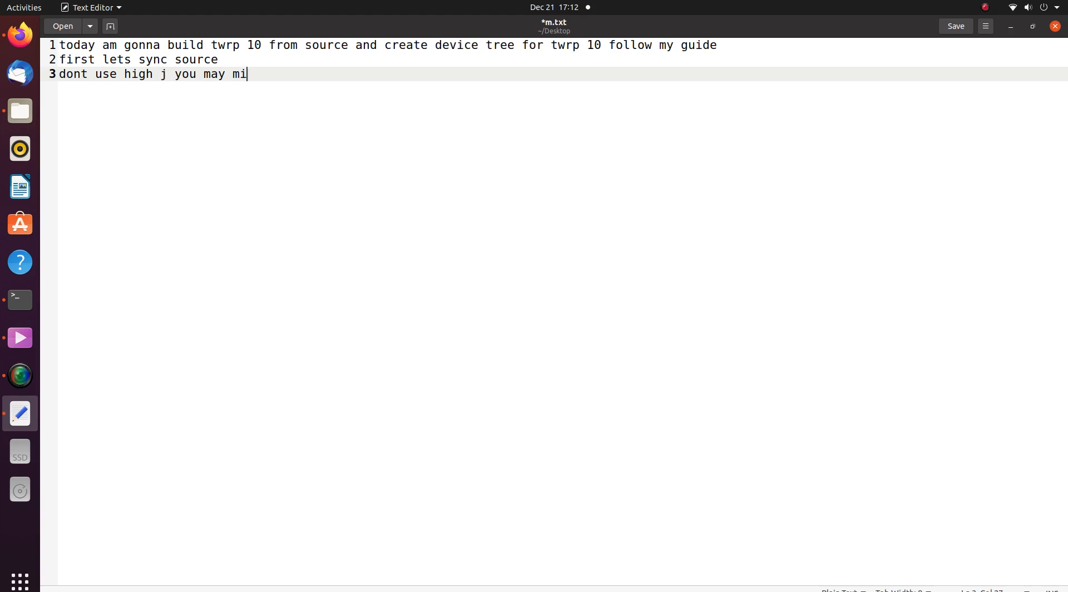
pyautogui.write('ss up some p')
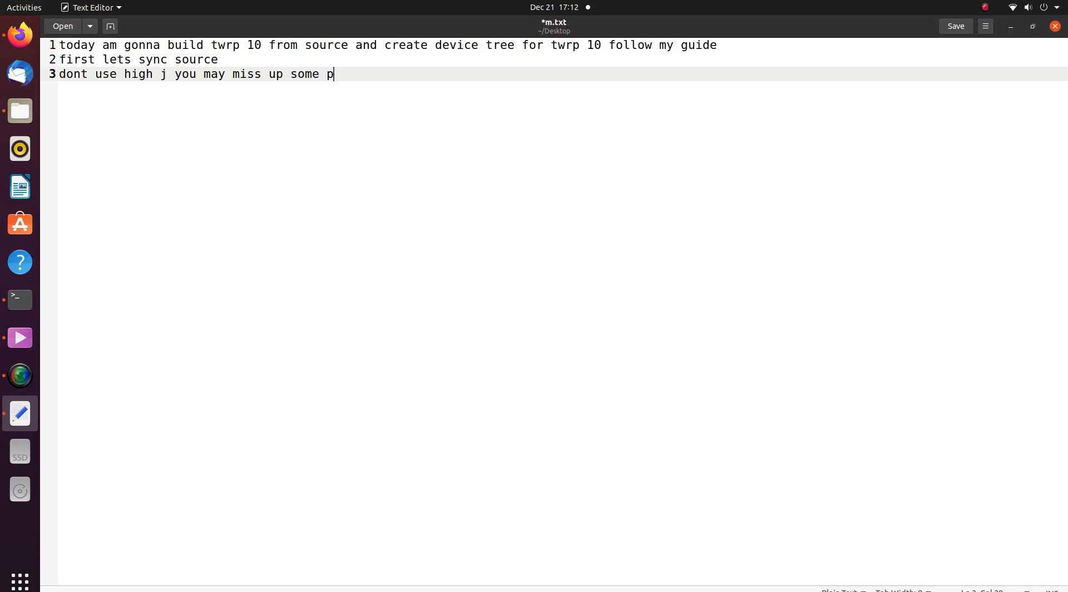
pyautogui.write('ackages')
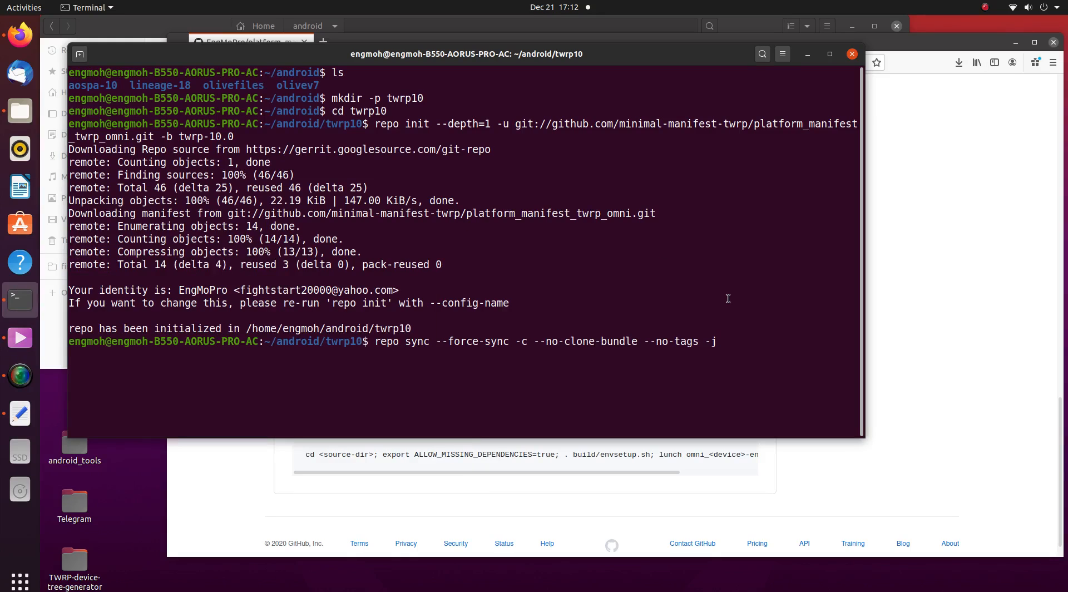
# - Run the repo sync with -j5 and return to the notes file
pyautogui.write('5')
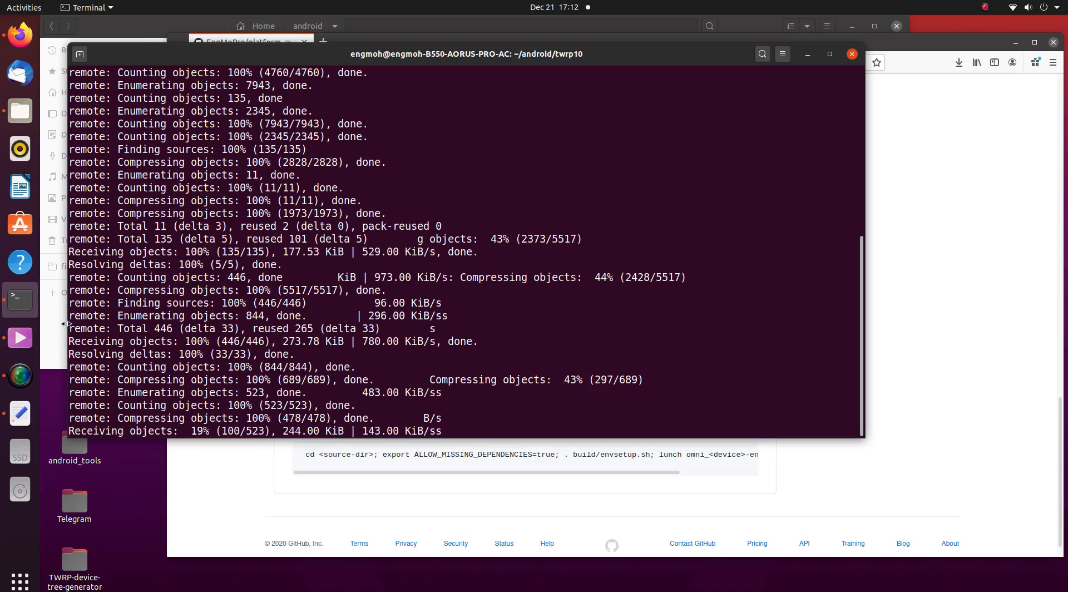
pyautogui.moveTo(74, 453)
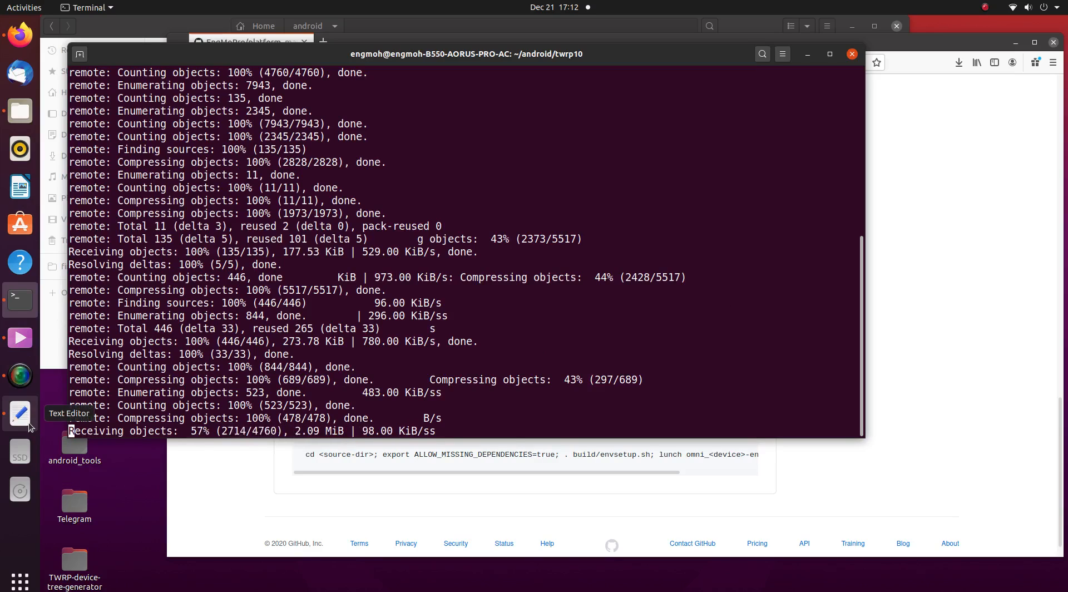
pyautogui.click(19, 414)
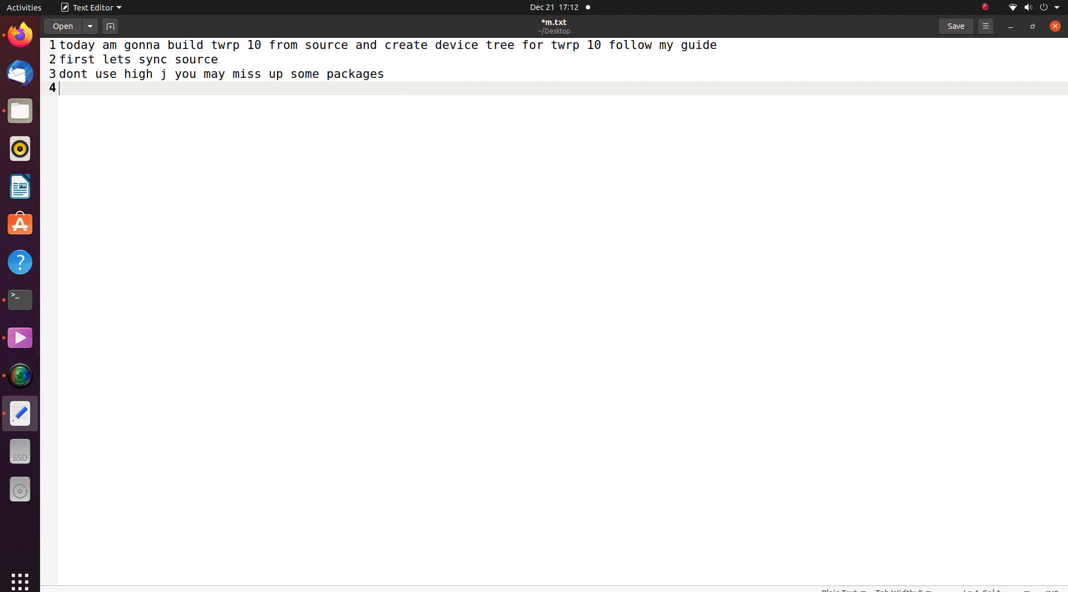
# - Note that's how to clone TWRP 10 source; next video we'll create the device tree
pyautogui.write('thats')
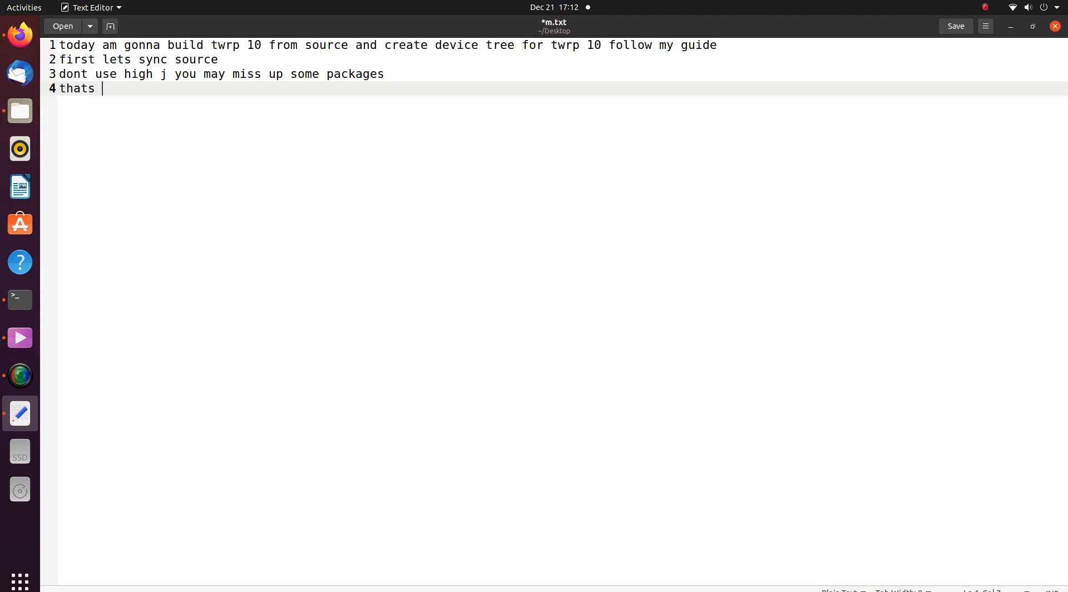
pyautogui.write('how to')
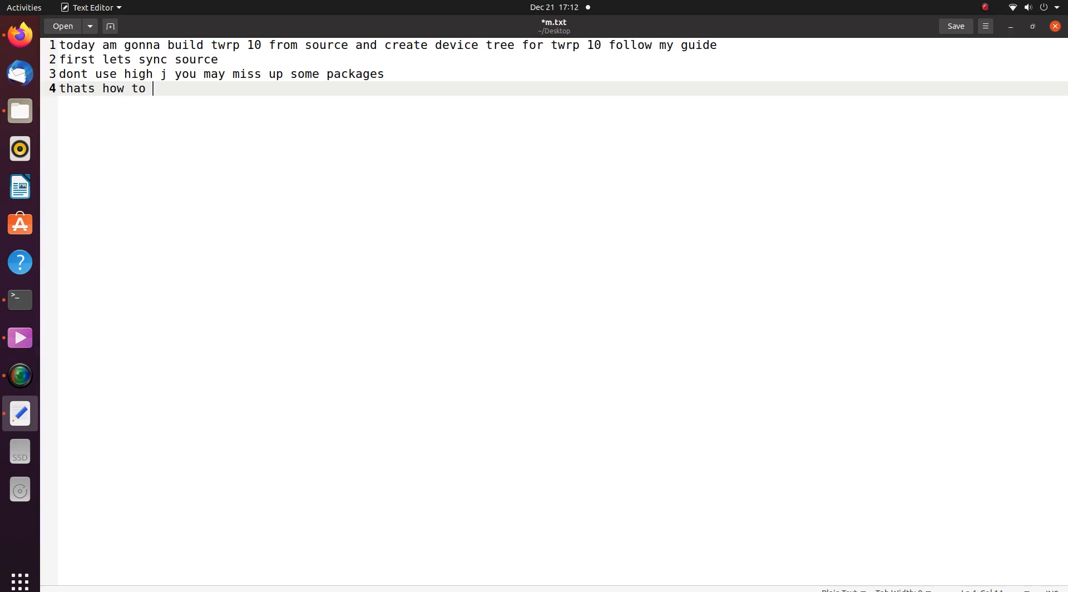
pyautogui.write('clone twrp 10')
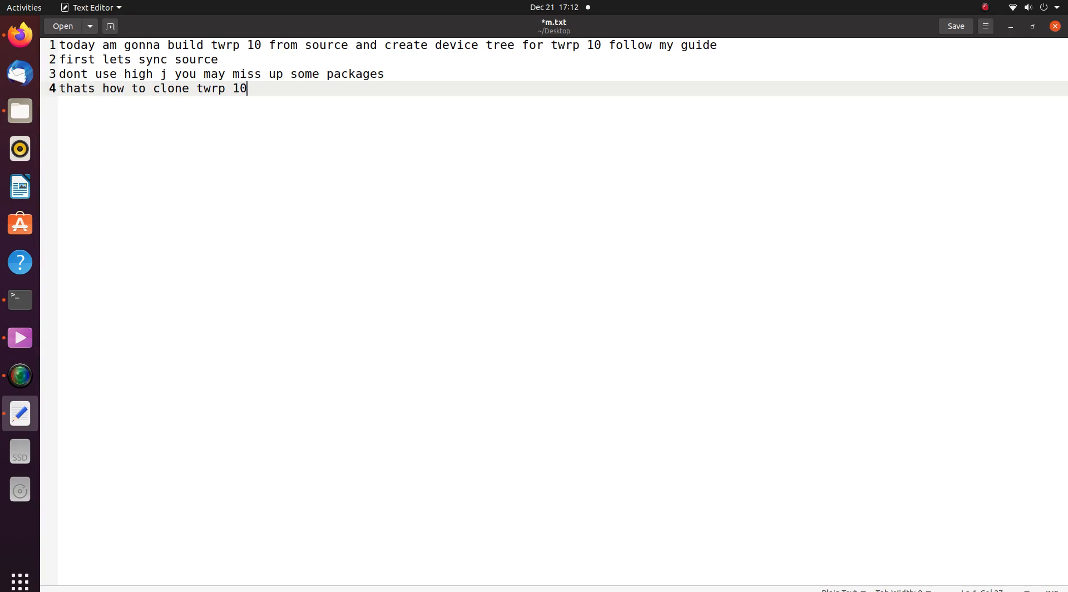
pyautogui.write('source')
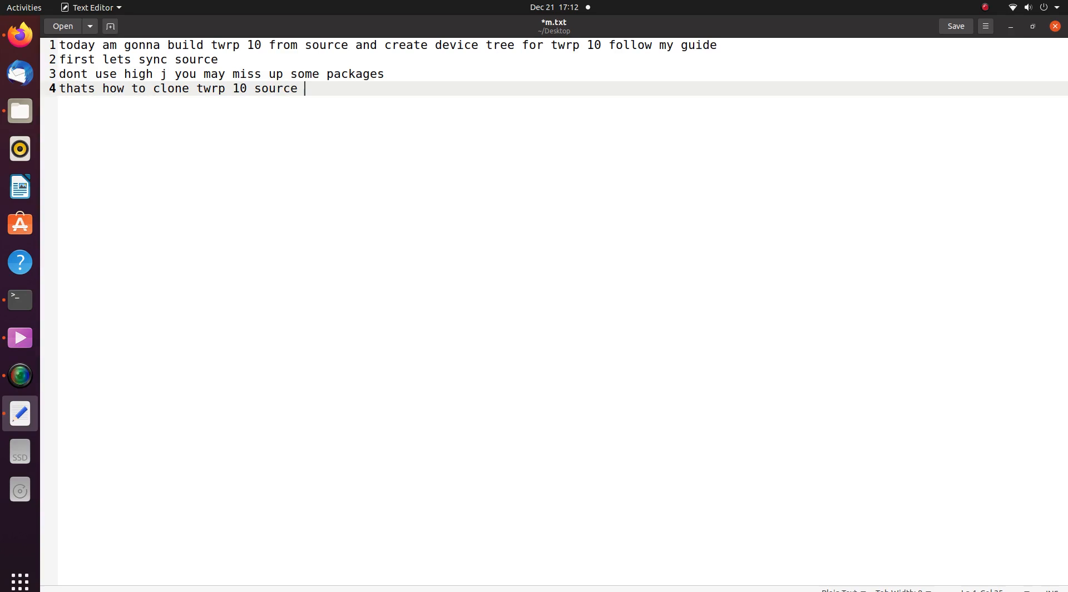
pyautogui.write('next video')
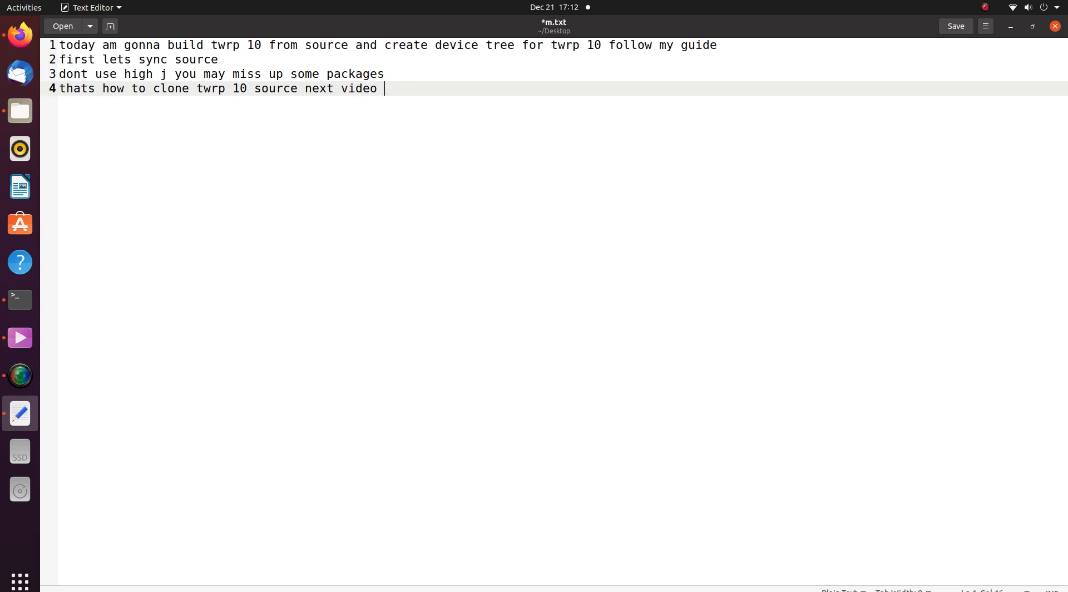
pyautogui.write('we ill v')
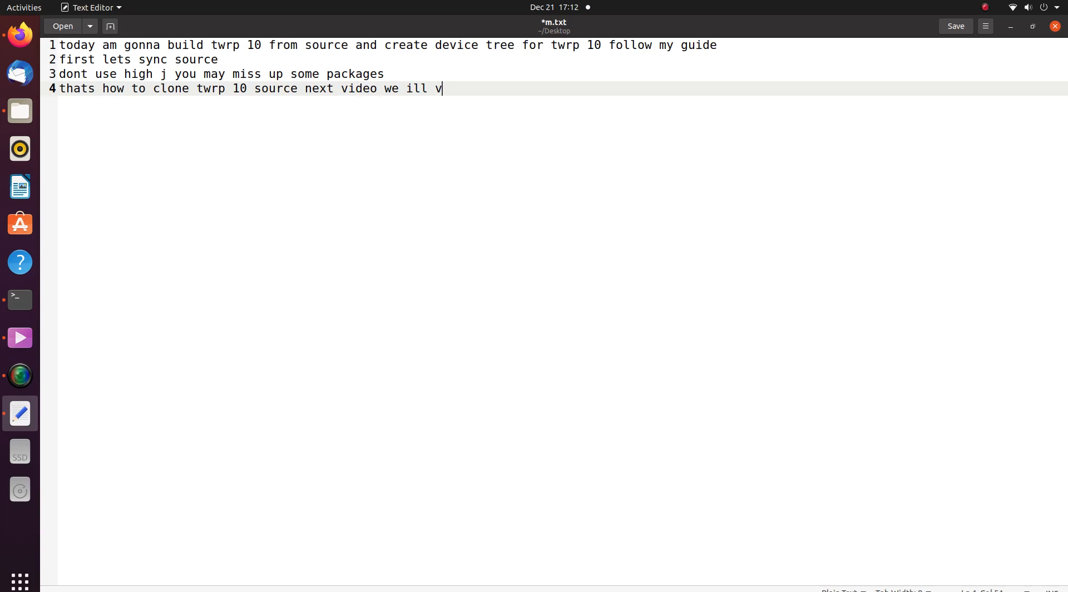
pyautogui.write('create')
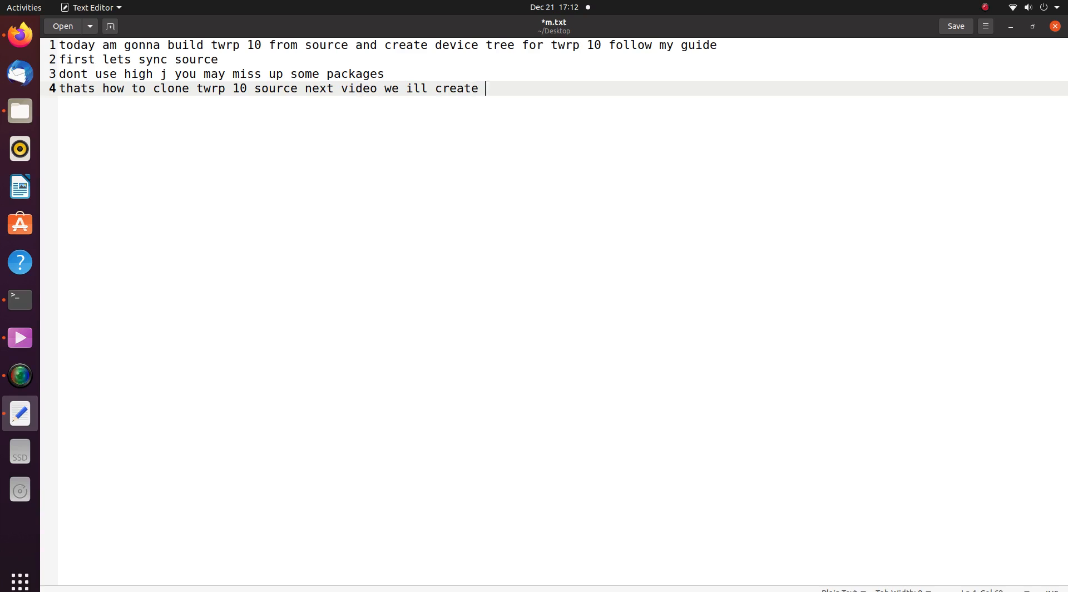
pyautogui.write('device tree and try to l')
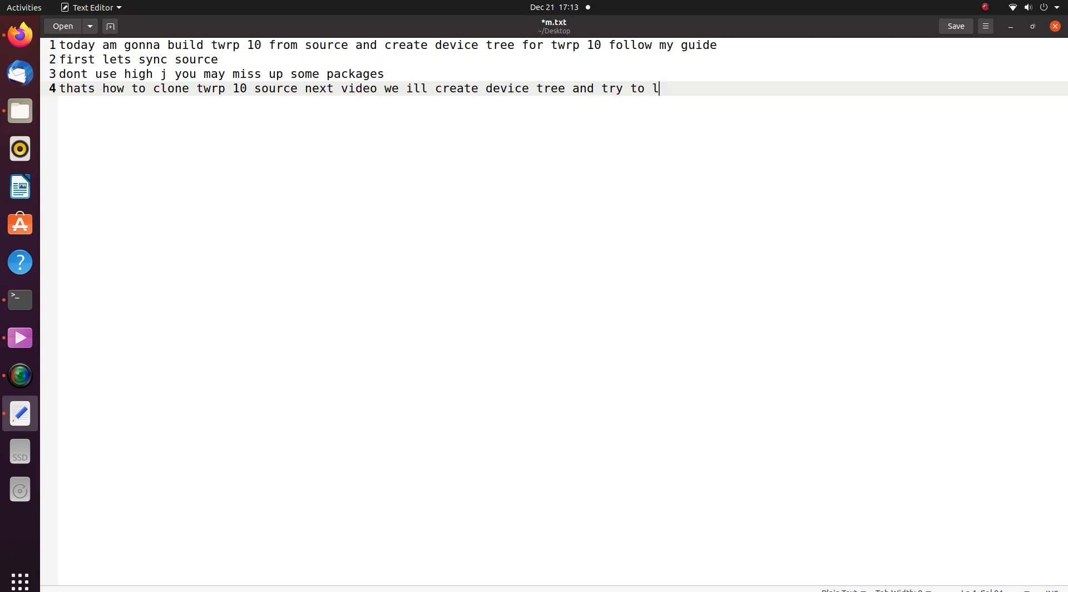
# - Continue the note: launch the build and fix upcoming errors
pyautogui.write('unch t')
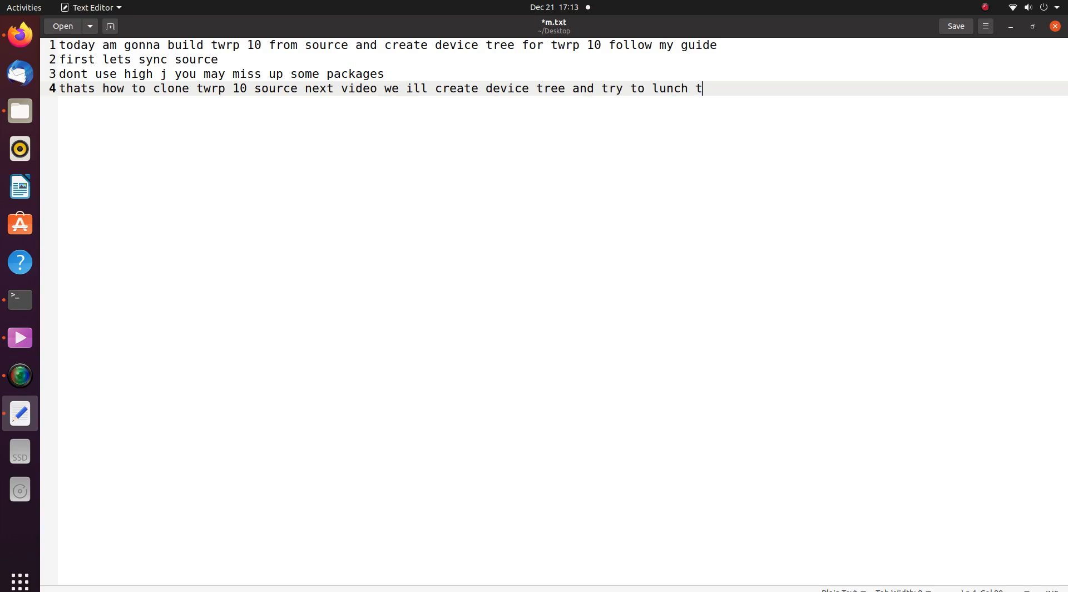
pyautogui.write('he build and')
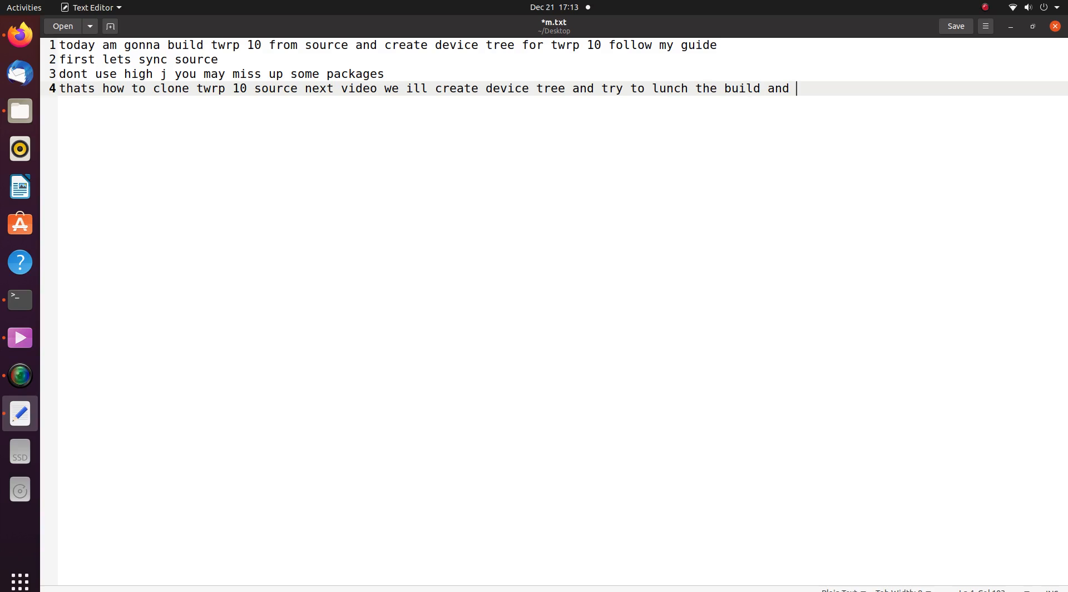
pyautogui.write('fix up co')
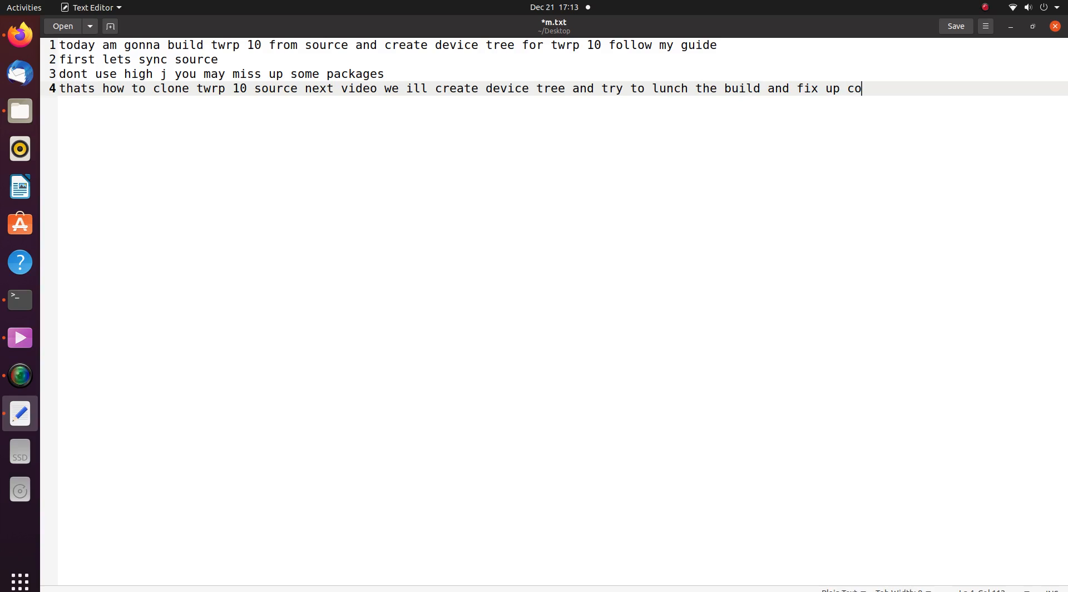
pyautogui.write('ming')
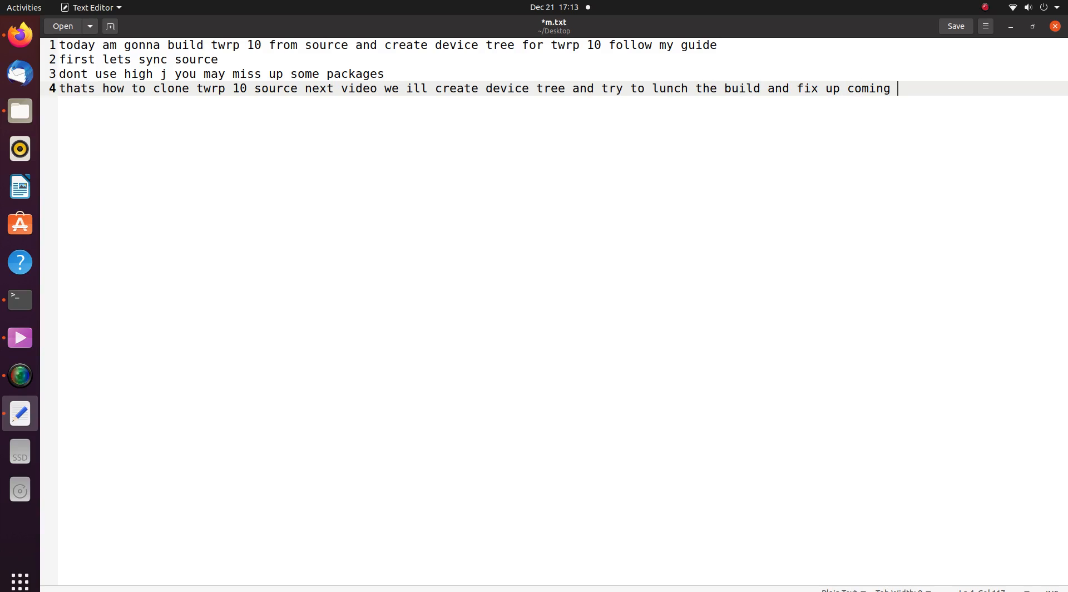
pyautogui.write('erro')
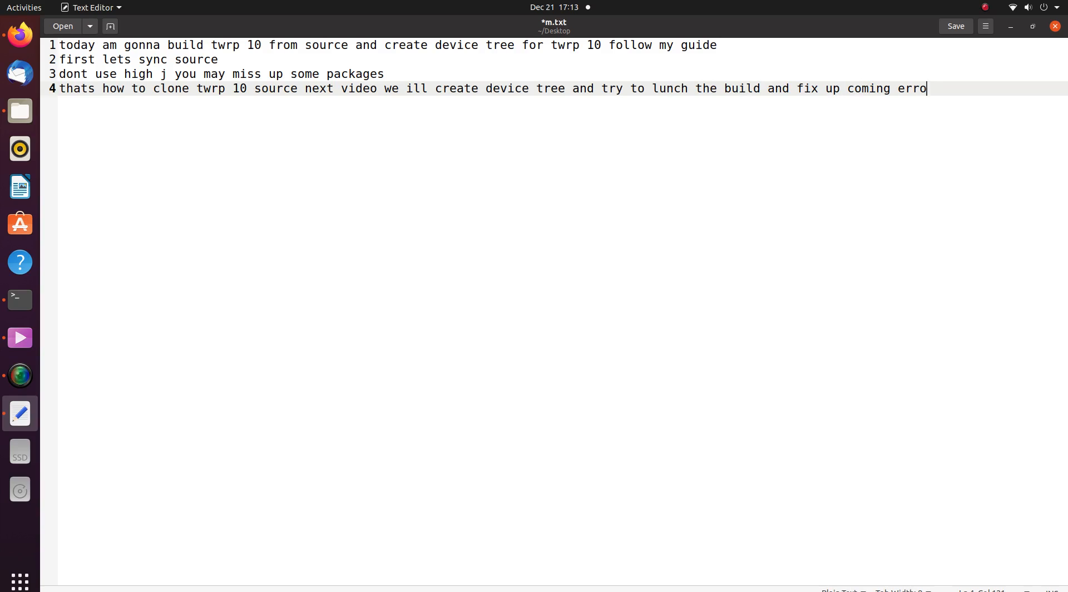